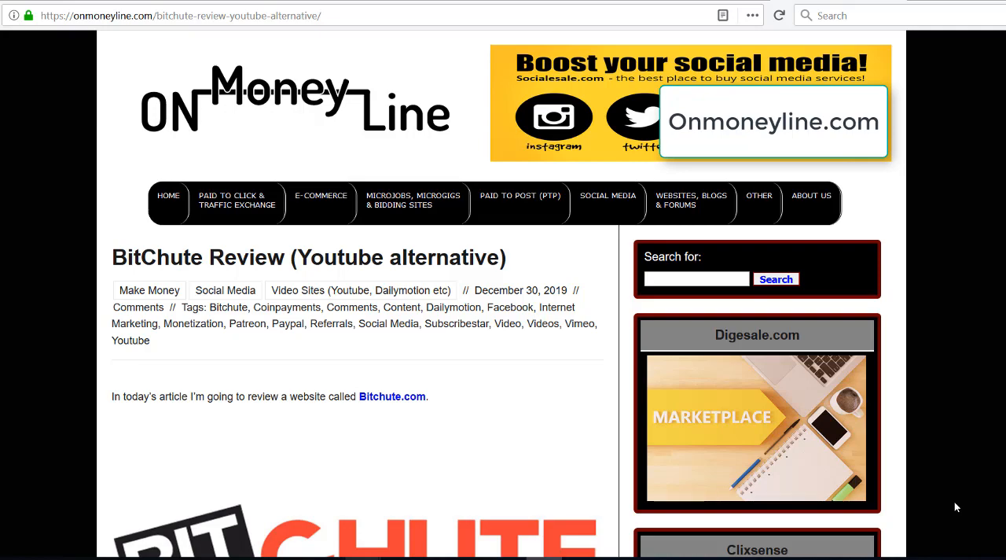
mouse_move(393, 397)
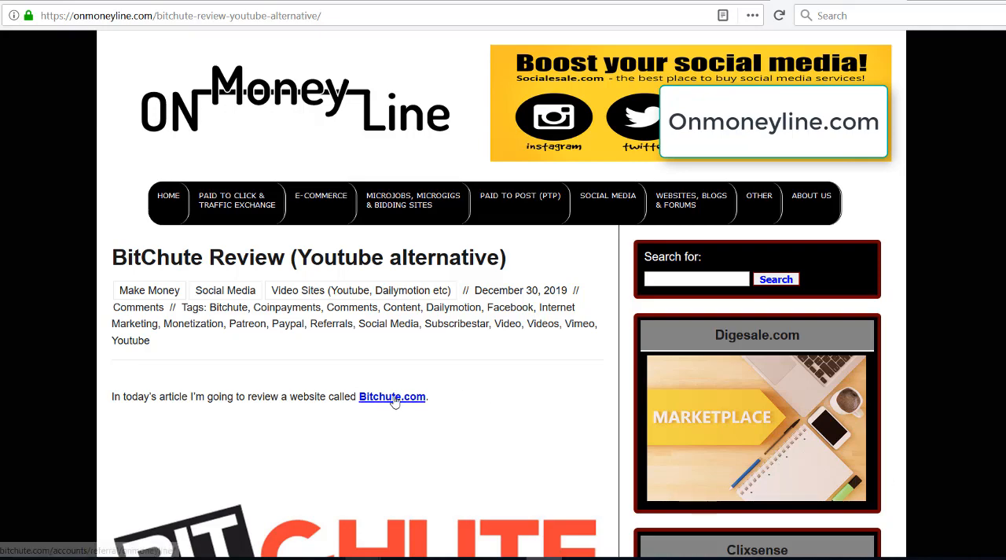
mouse_move(468, 390)
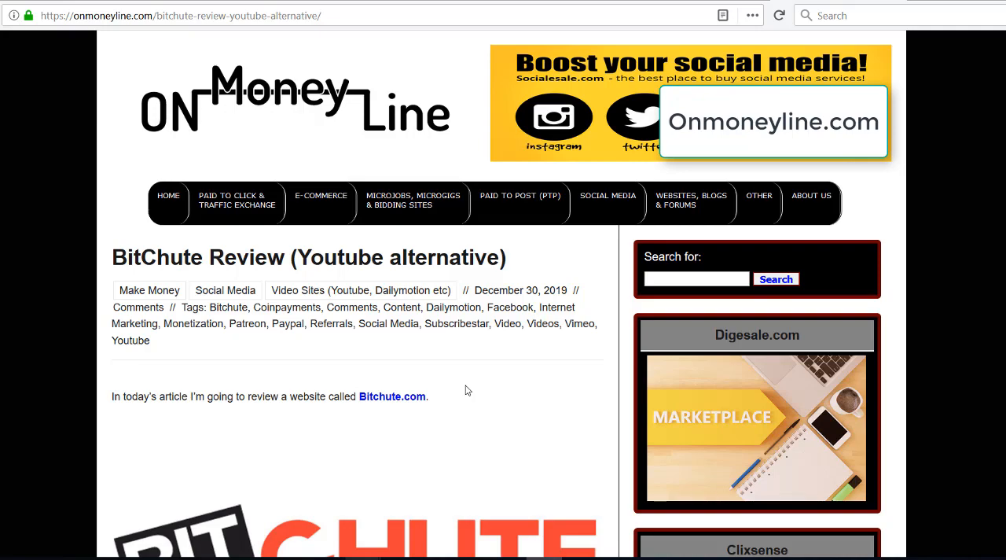
- Scroll just past the BitChute review introduction to the large BITCHUTE logo image
scroll("down", 3)
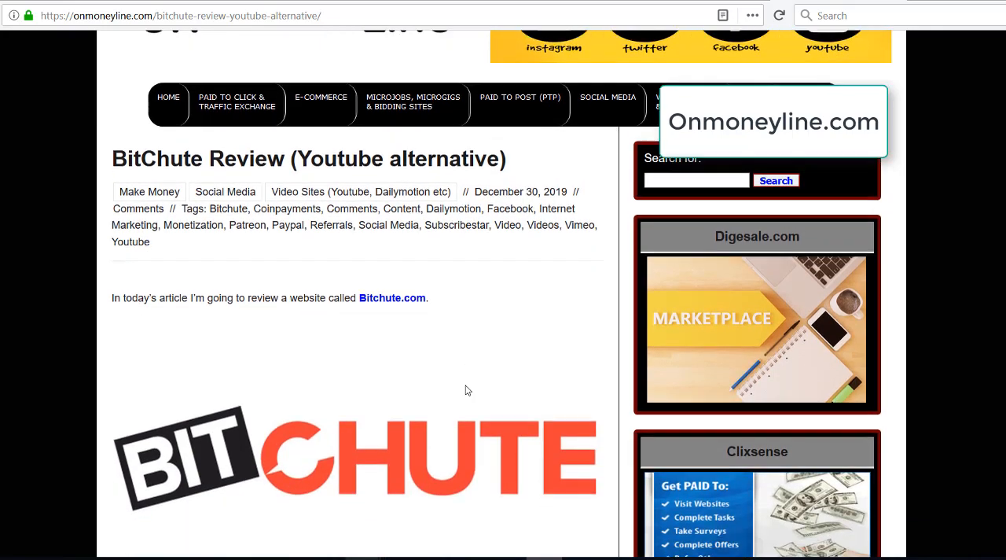
scroll("up", 3)
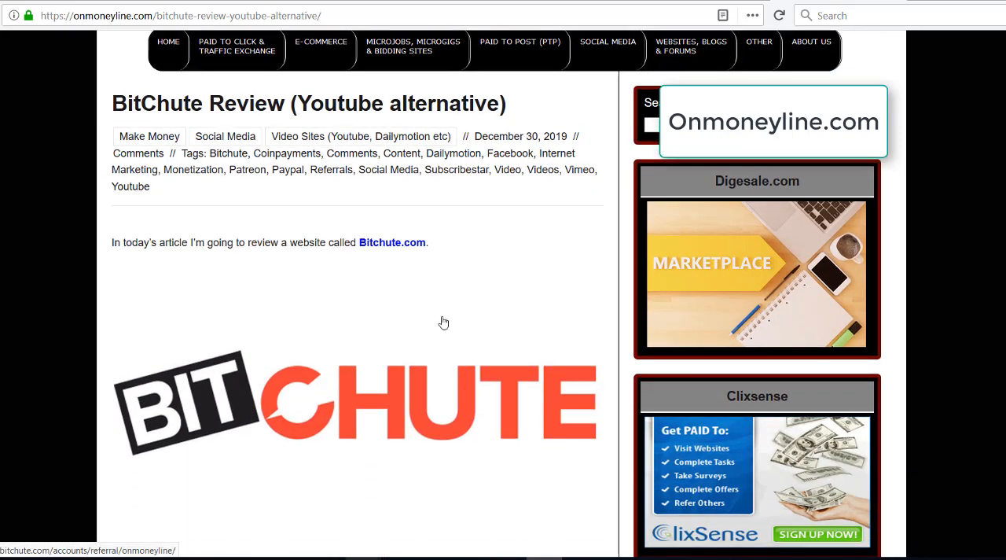
mouse_move(417, 271)
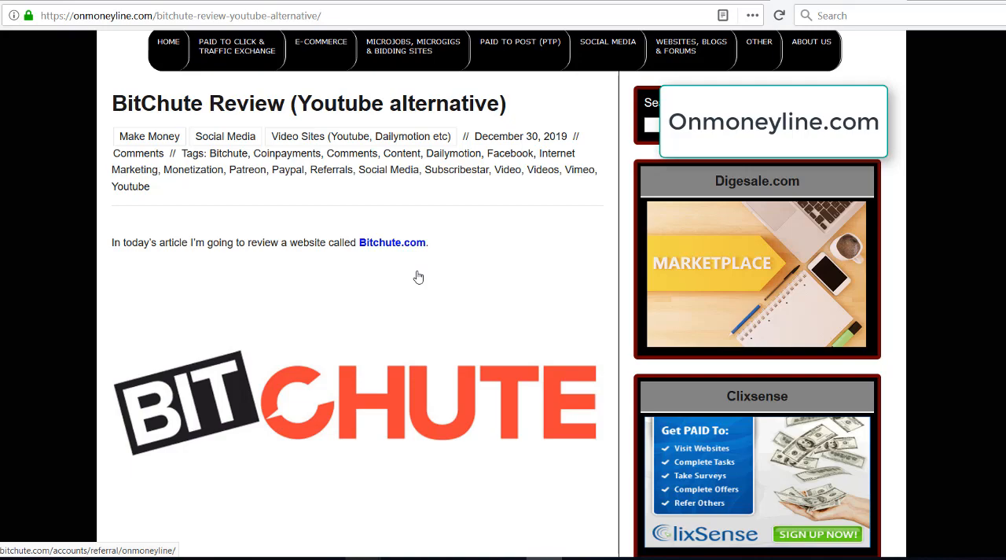
mouse_move(421, 264)
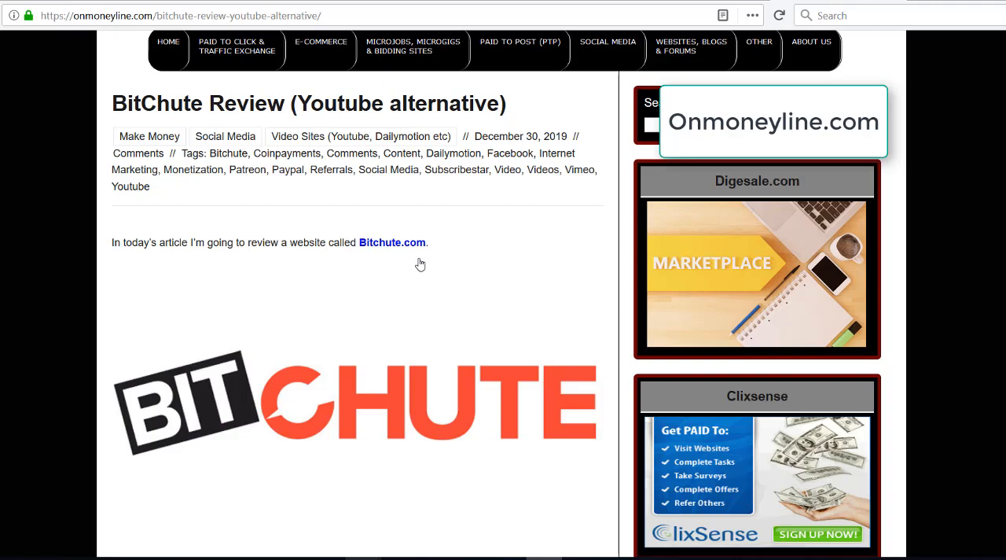
- Scroll through 'What is Bitchute?' into 'Why use Bitchute?' up to the Monetization subsection
scroll("down", 3)
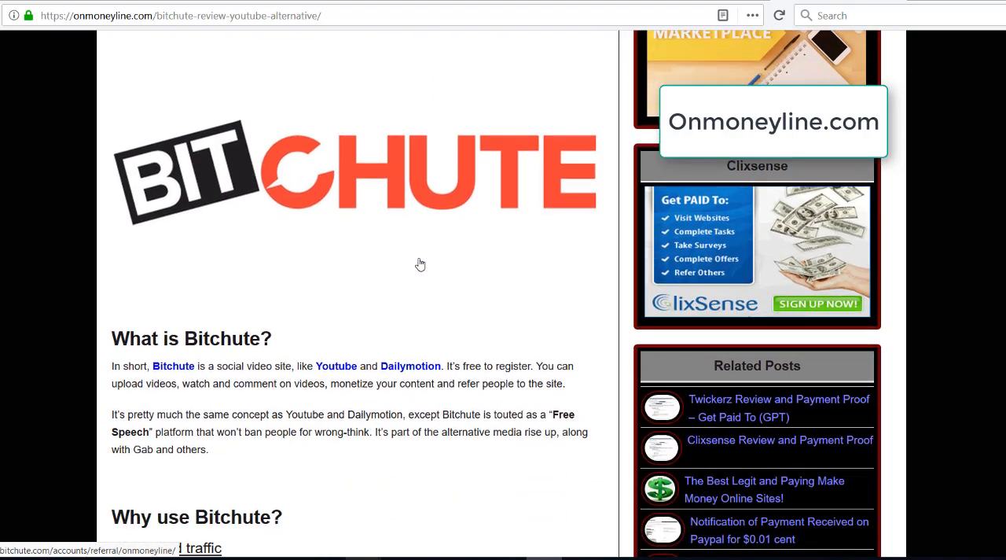
scroll("down", 3)
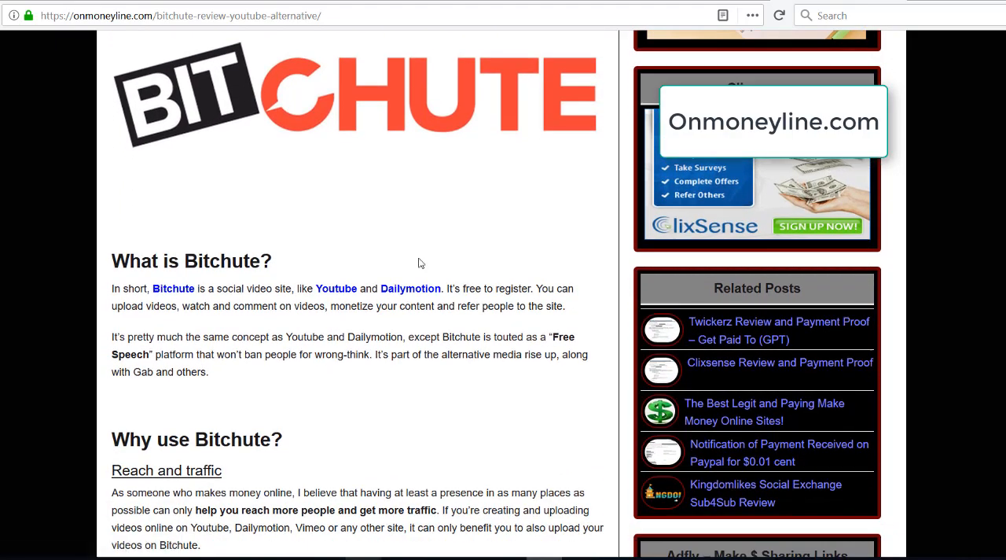
scroll("down", 3)
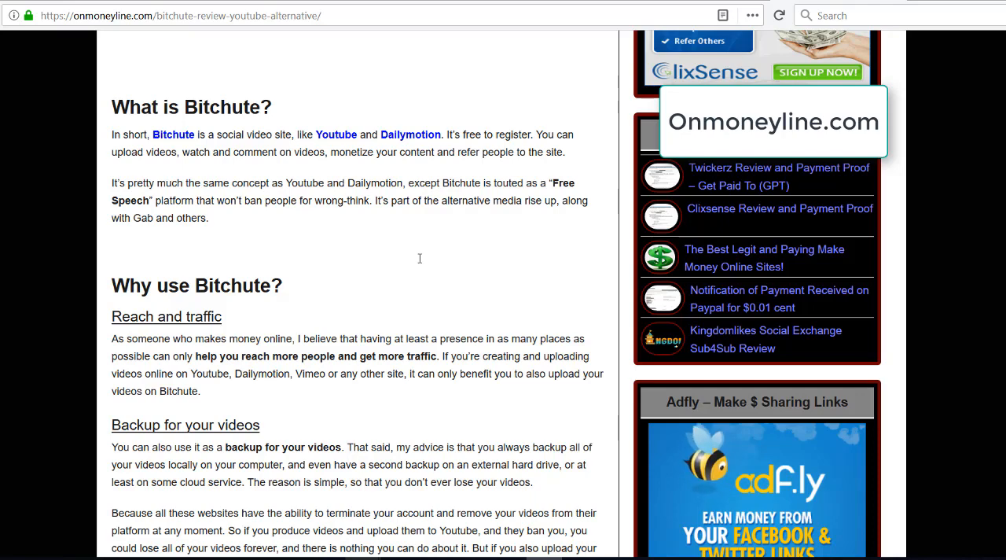
mouse_move(425, 233)
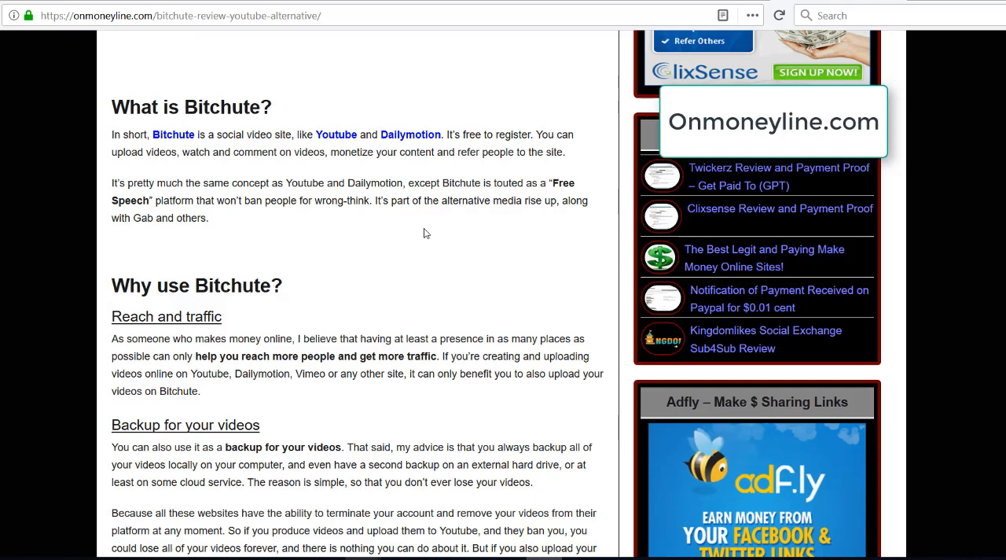
mouse_move(401, 214)
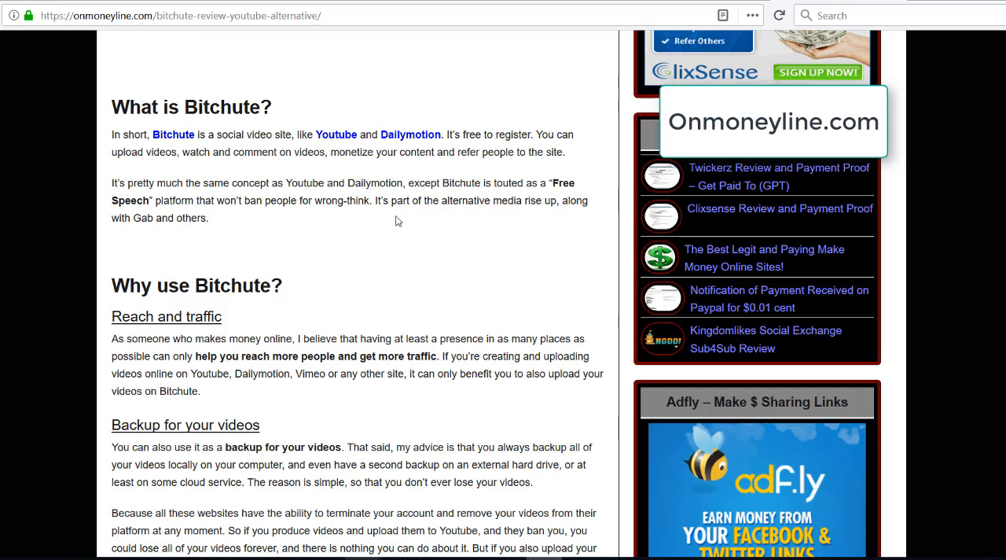
mouse_move(386, 220)
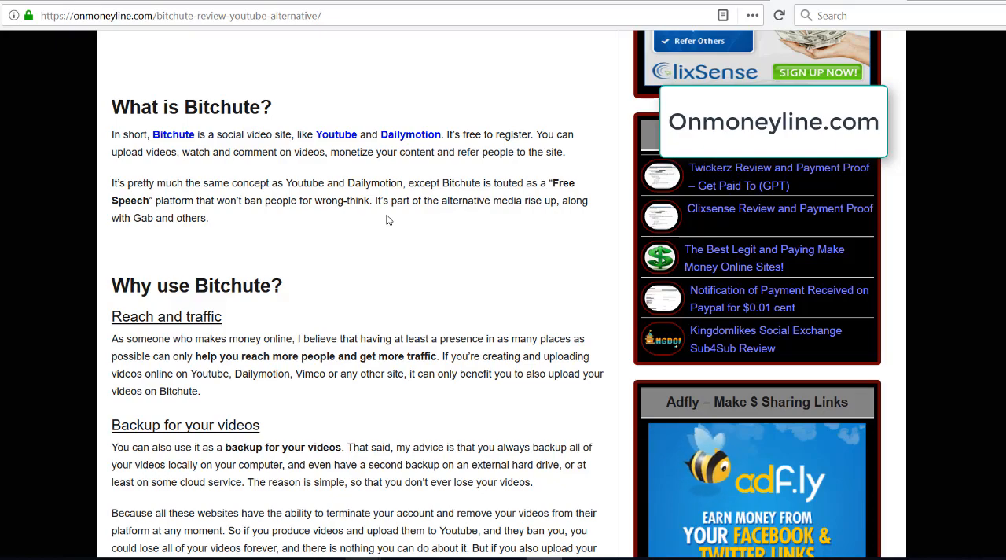
scroll("down", 3)
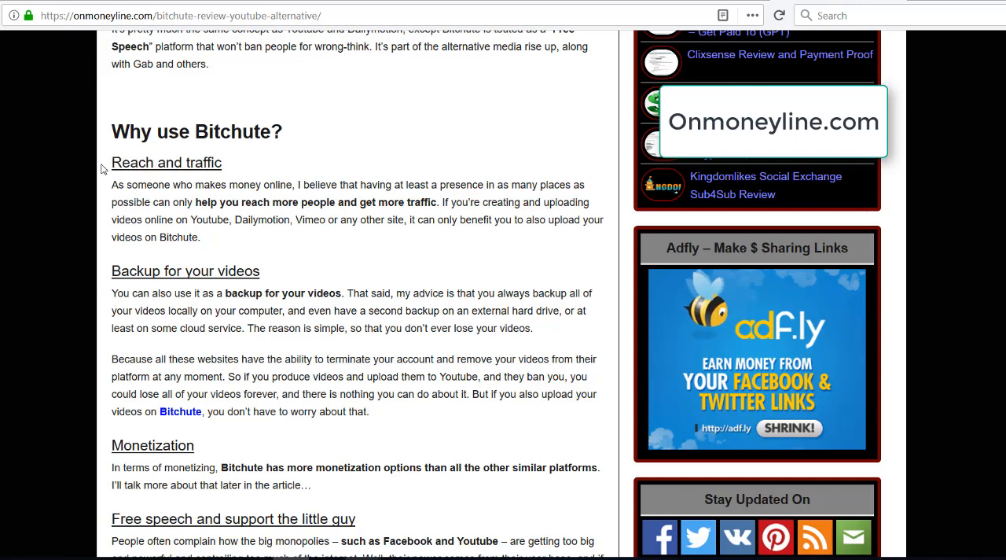
- Select the 'Reach and traffic' heading, then scroll down to 'Free speech and support the little guy'
double_click(166, 162)
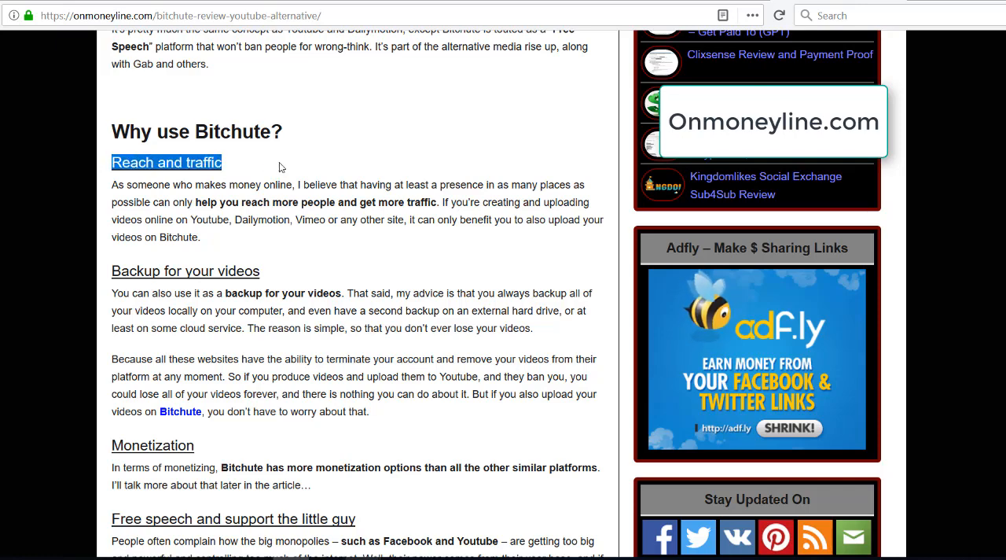
mouse_move(276, 152)
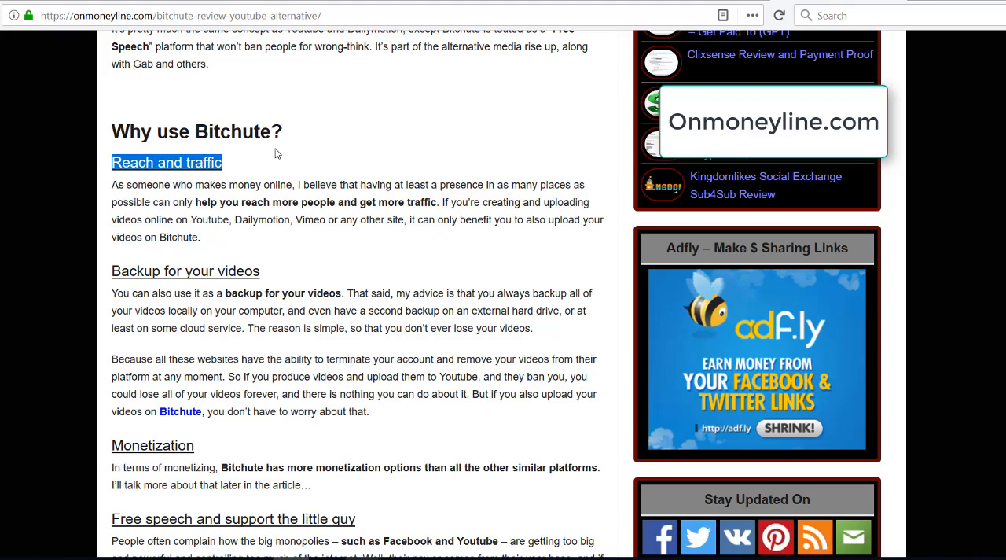
scroll("down", 3)
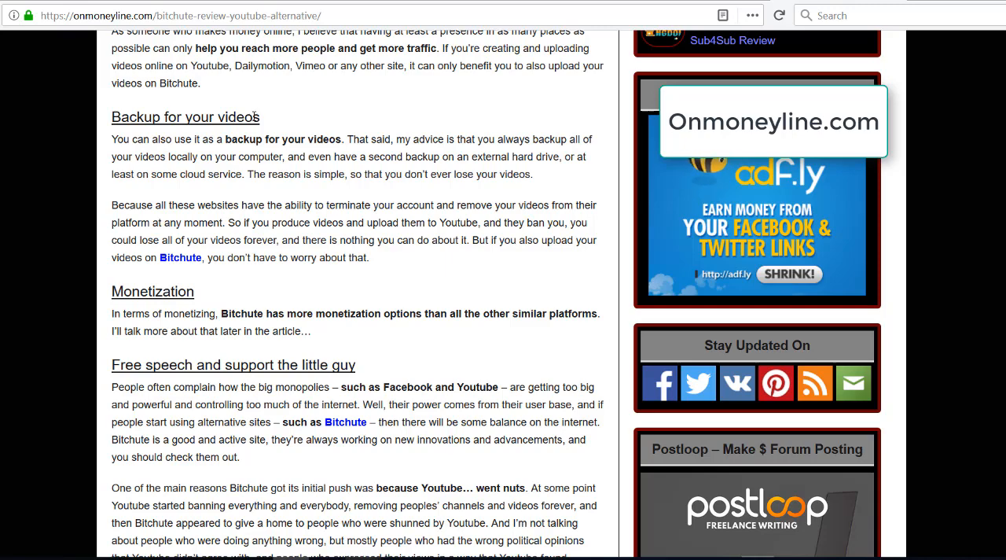
mouse_move(242, 144)
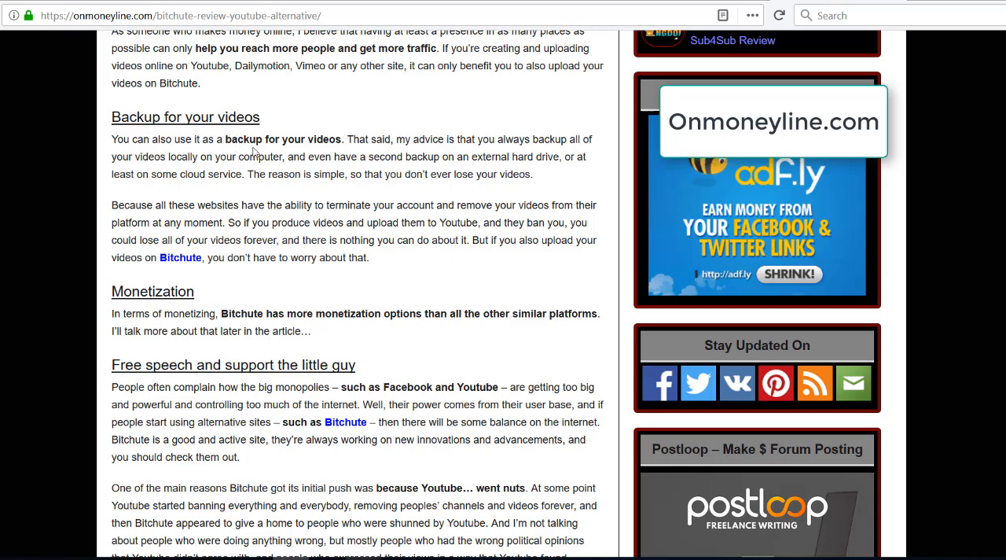
mouse_move(265, 139)
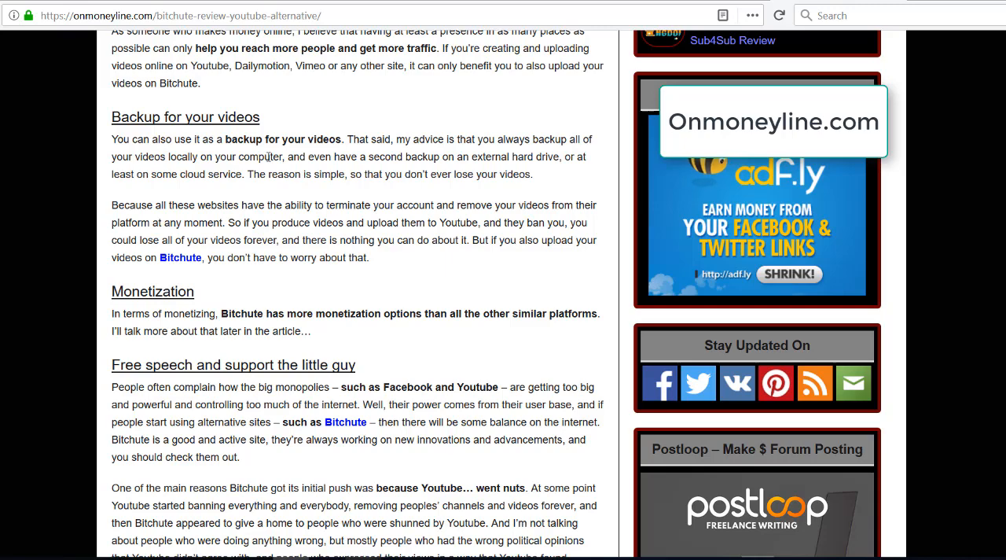
mouse_move(197, 169)
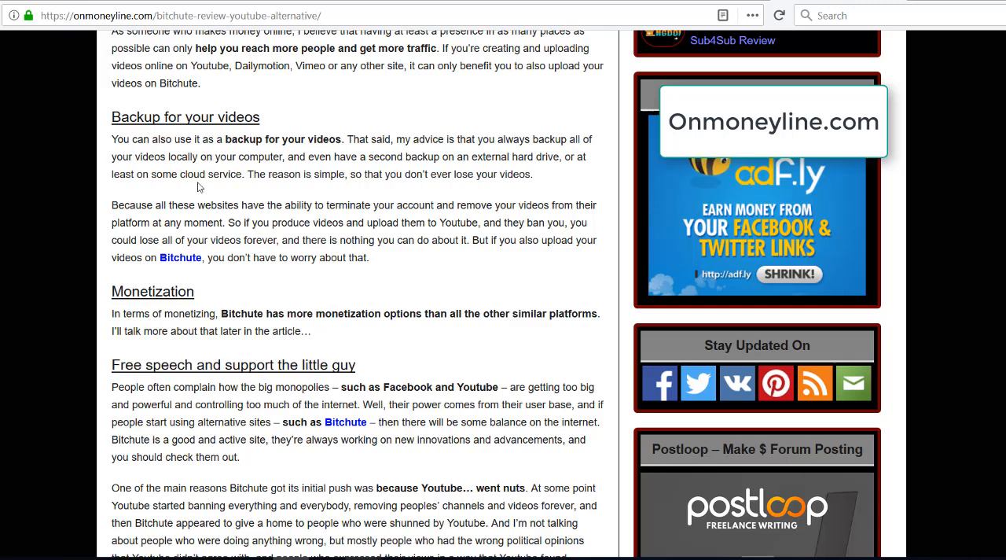
- Select the 'Monetization' subheading and scroll through the free speech section to the main Monetization section
scroll("down", 3)
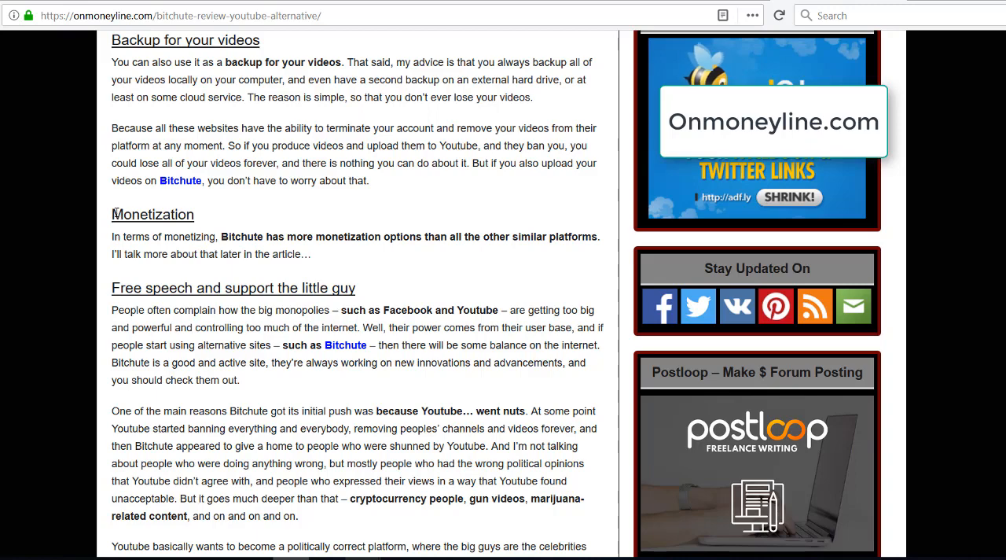
double_click(153, 214)
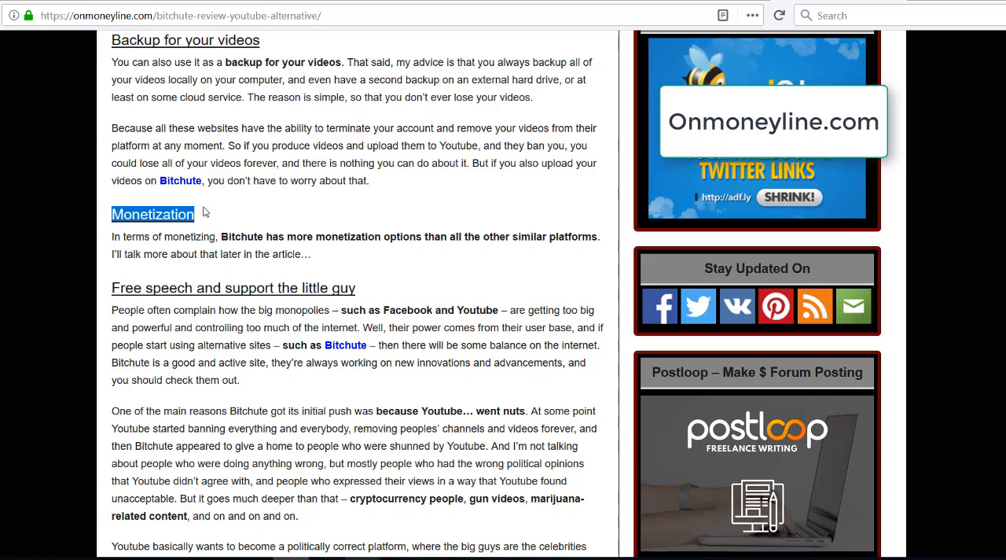
mouse_move(228, 194)
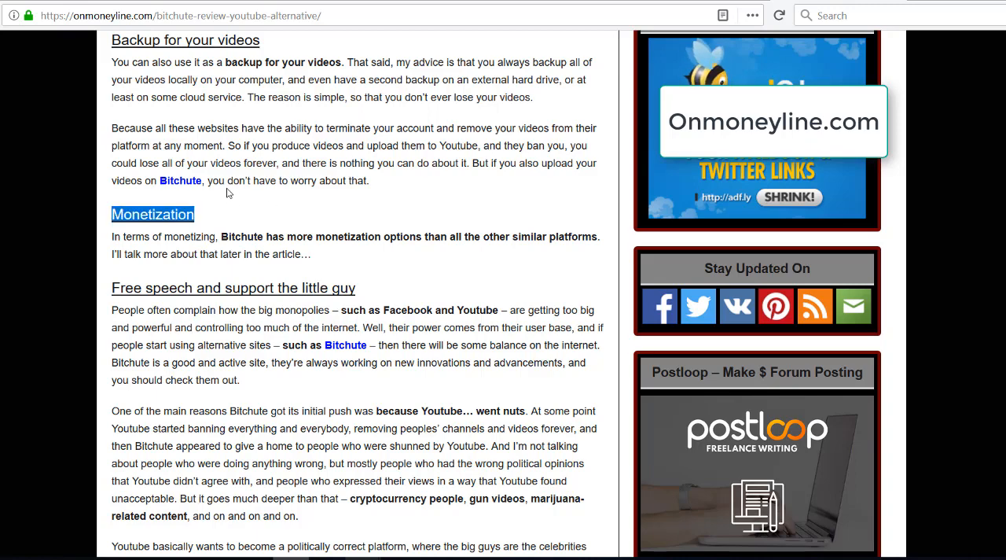
mouse_move(343, 211)
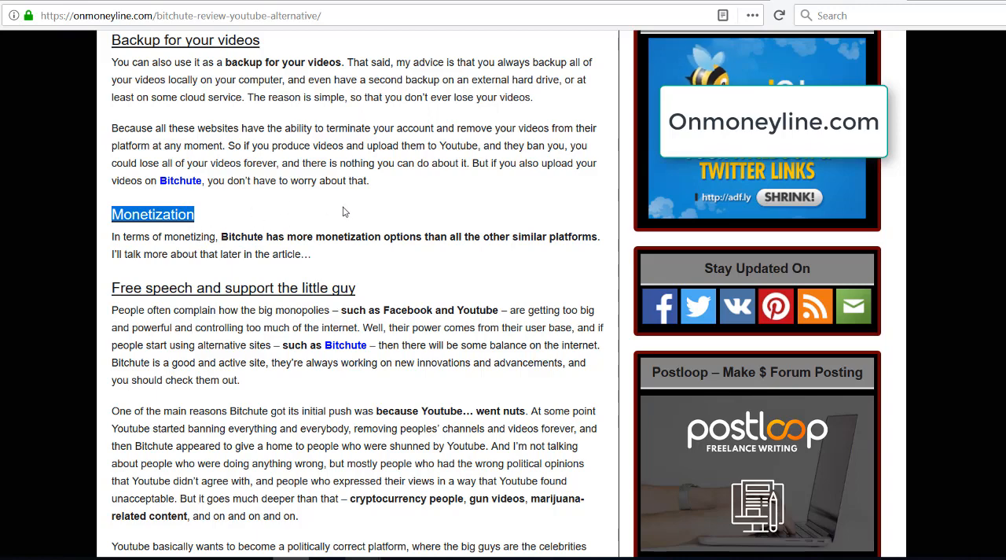
mouse_move(264, 368)
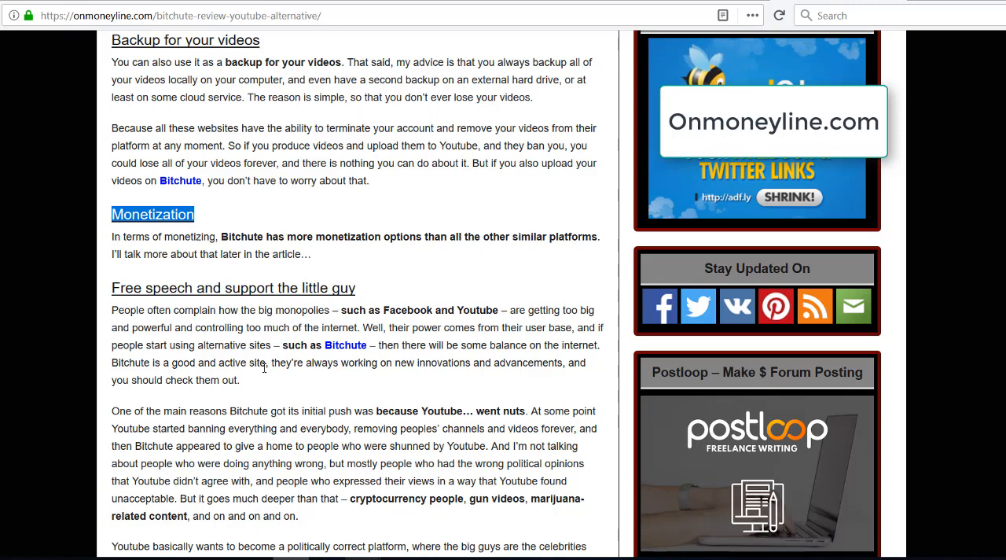
scroll("down", 3)
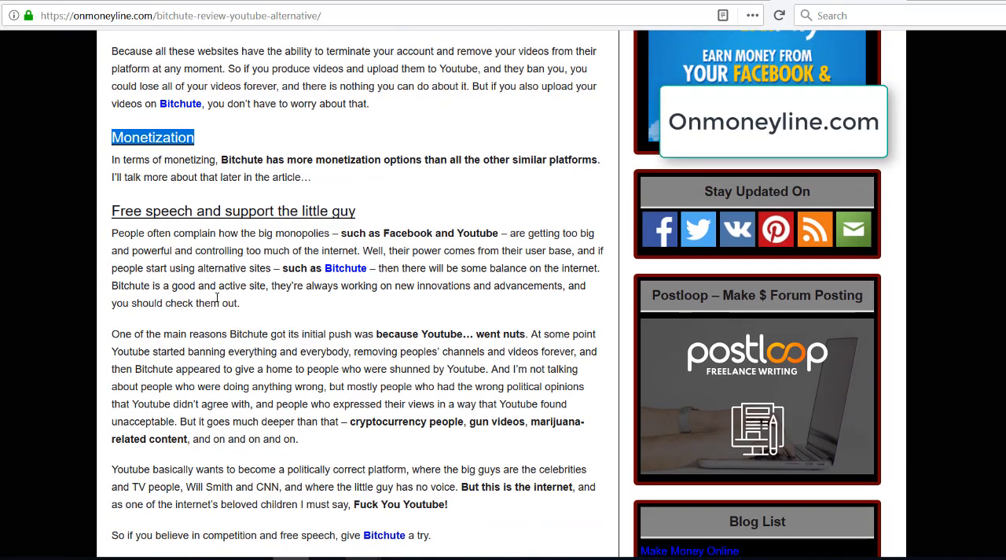
scroll("down", 3)
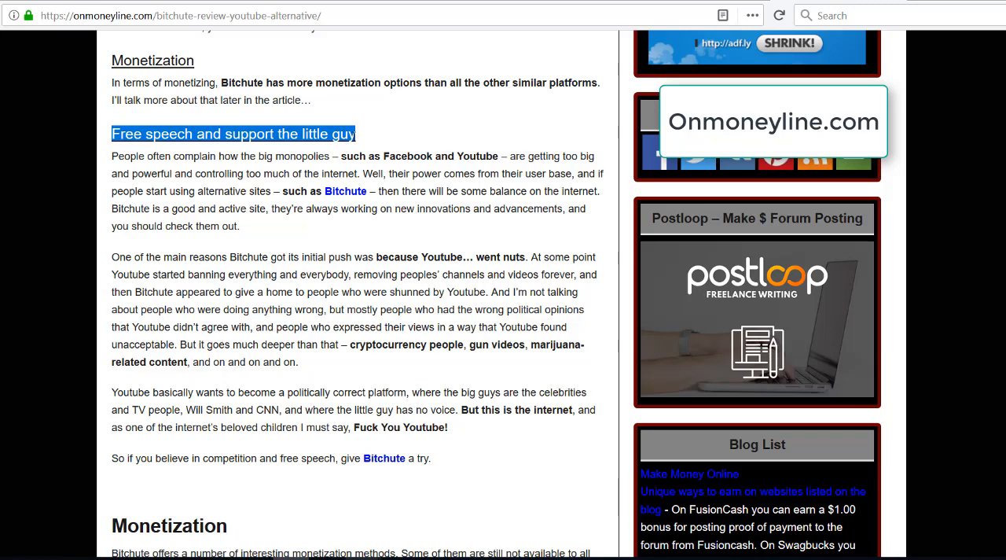
mouse_move(348, 141)
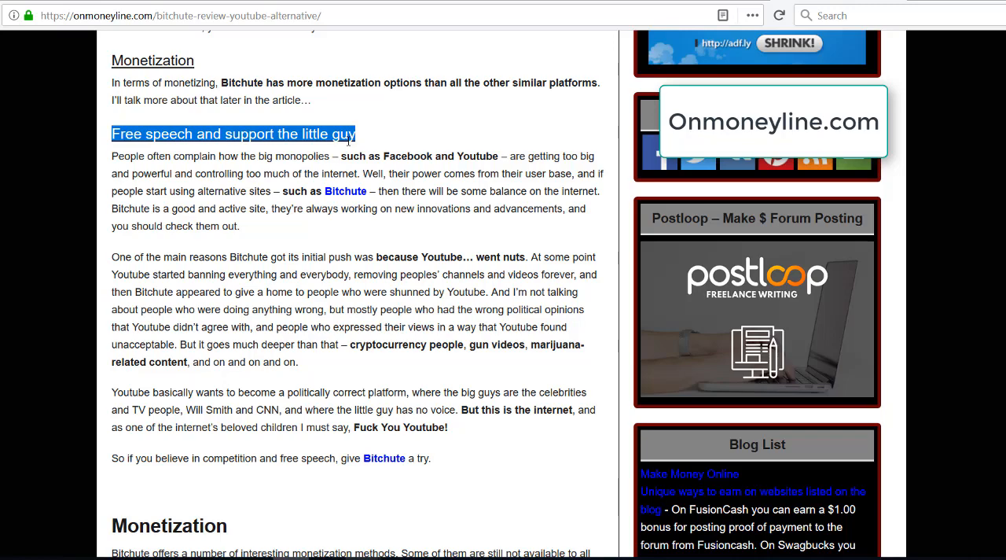
mouse_move(338, 148)
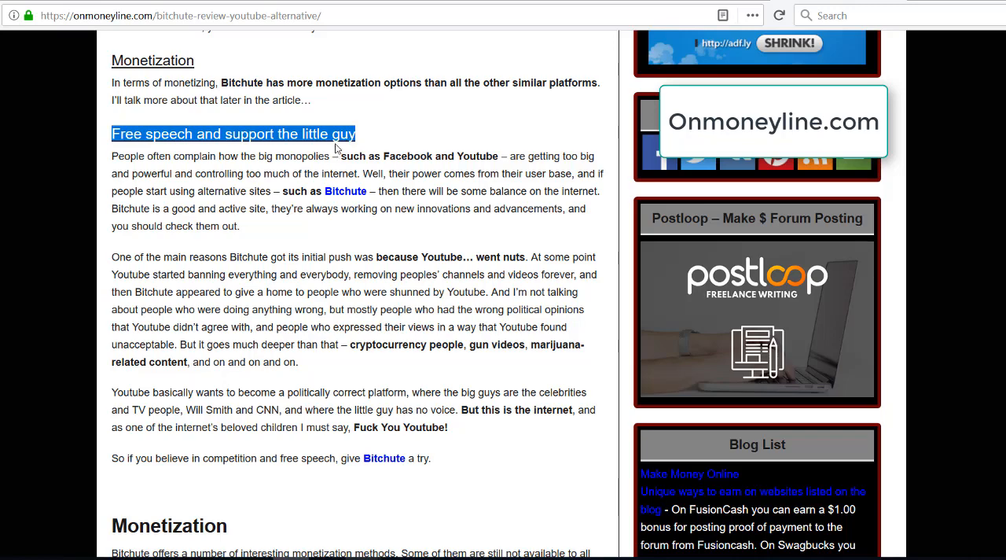
mouse_move(348, 151)
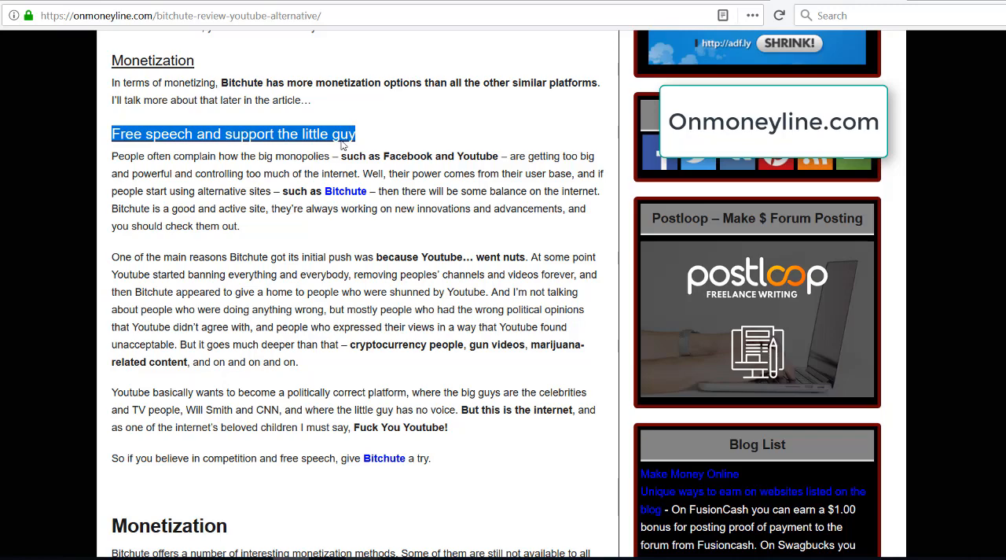
mouse_move(364, 128)
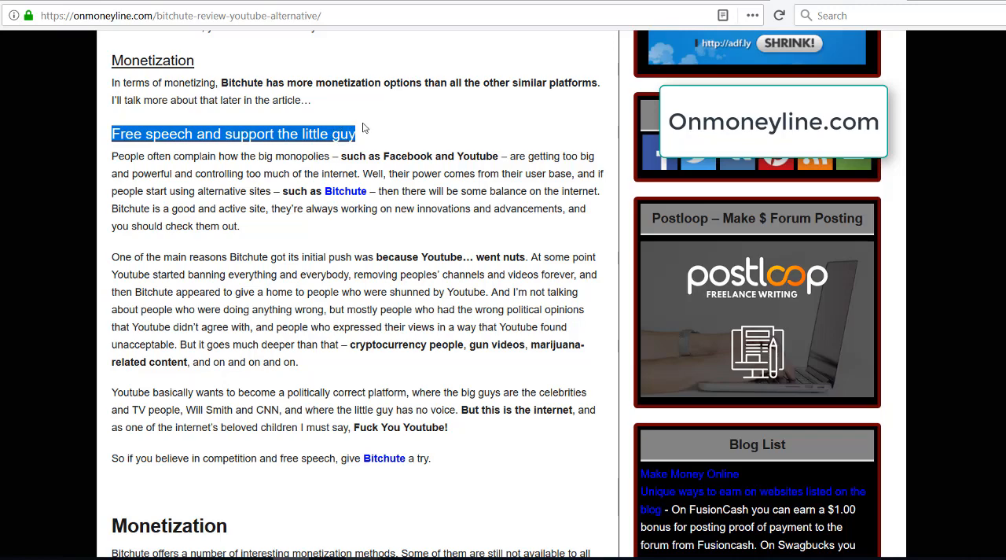
left_click(360, 133)
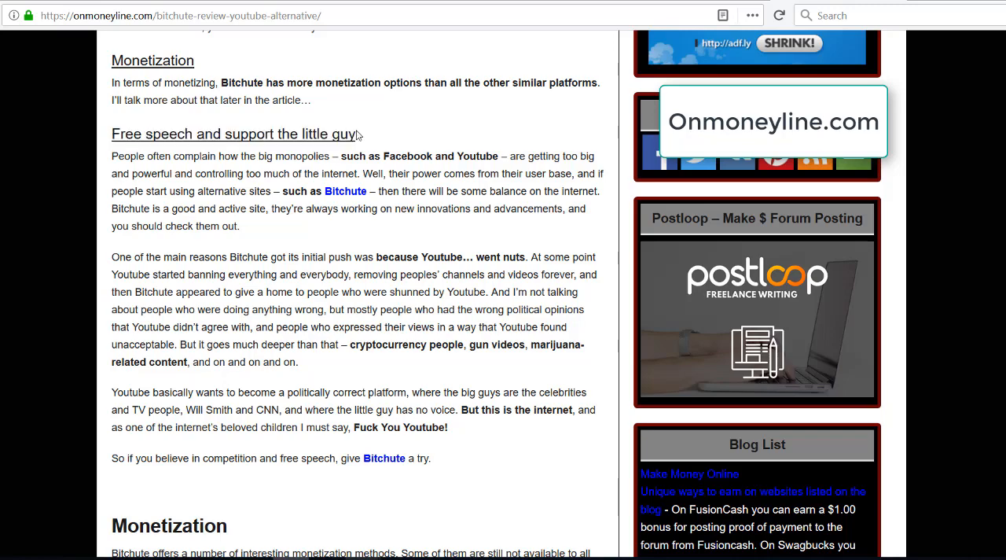
mouse_move(425, 132)
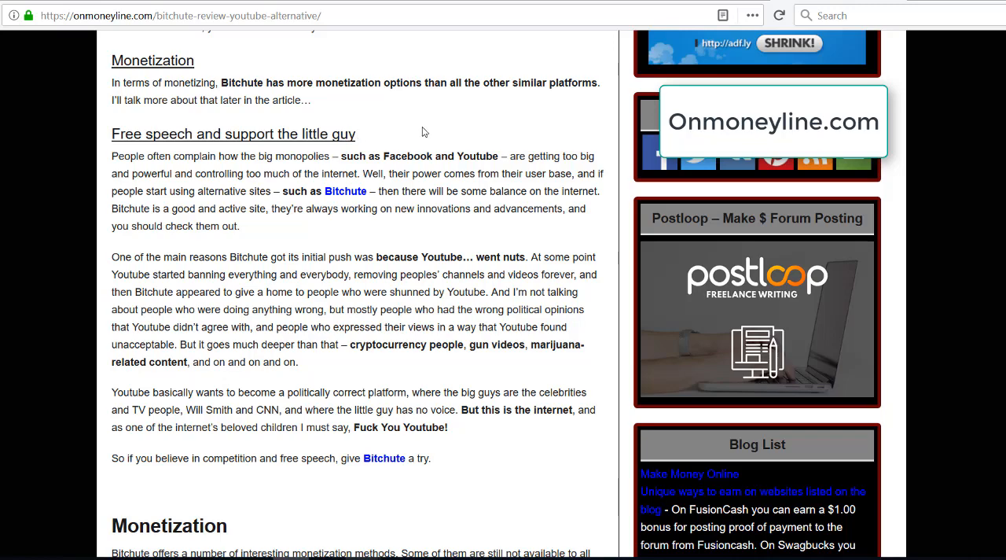
mouse_move(477, 162)
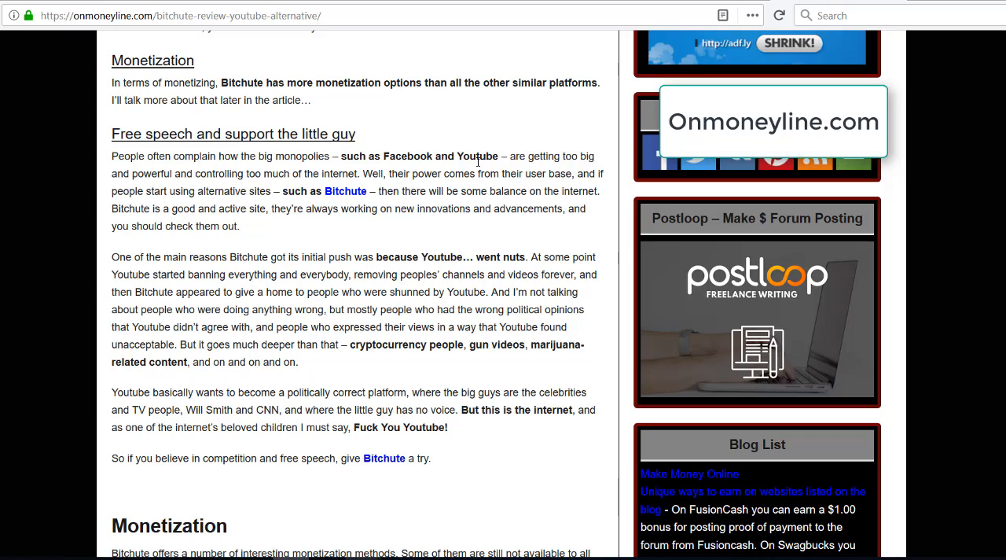
mouse_move(390, 149)
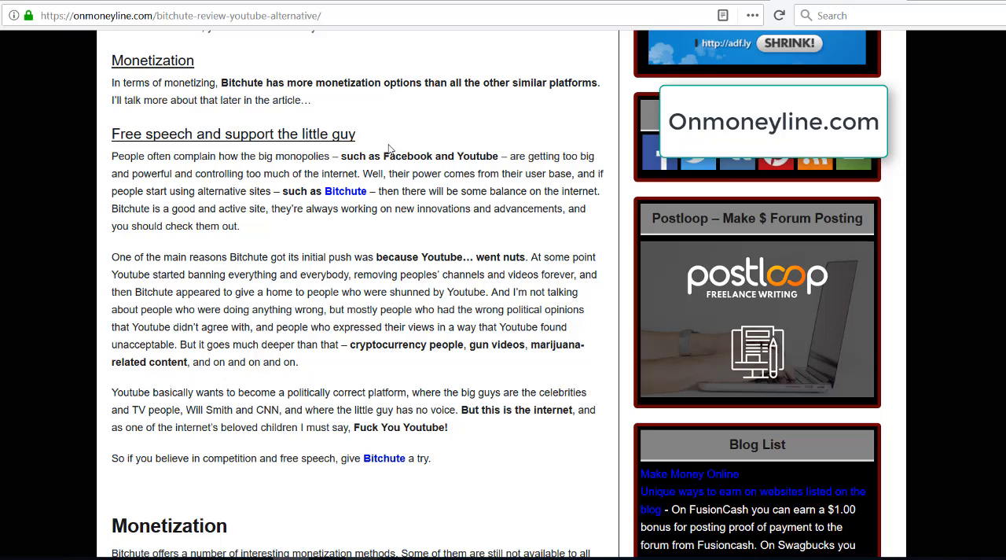
mouse_move(374, 227)
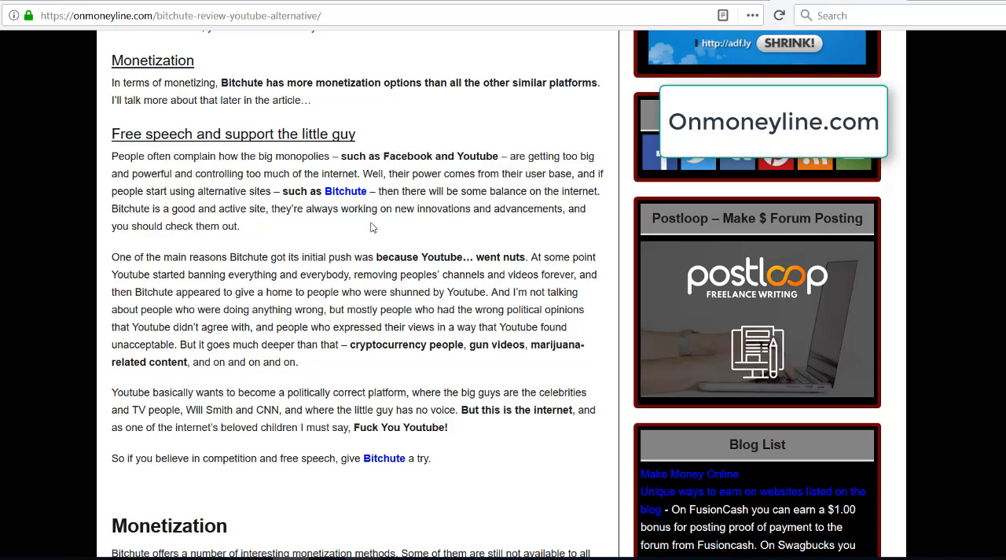
- Scroll down to the Monetization methods list and the Manage adverts explanation
scroll("down", 3)
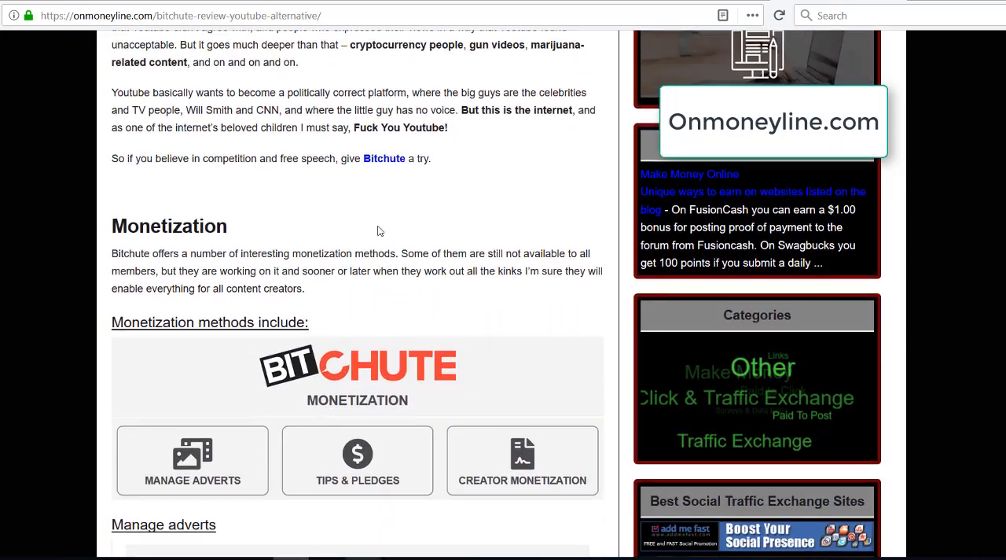
scroll("down", 3)
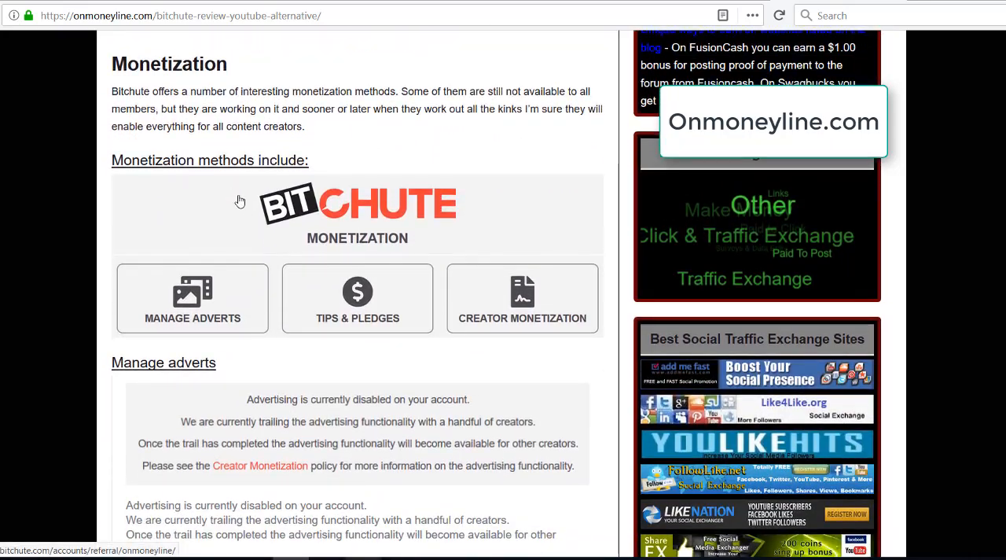
mouse_move(222, 265)
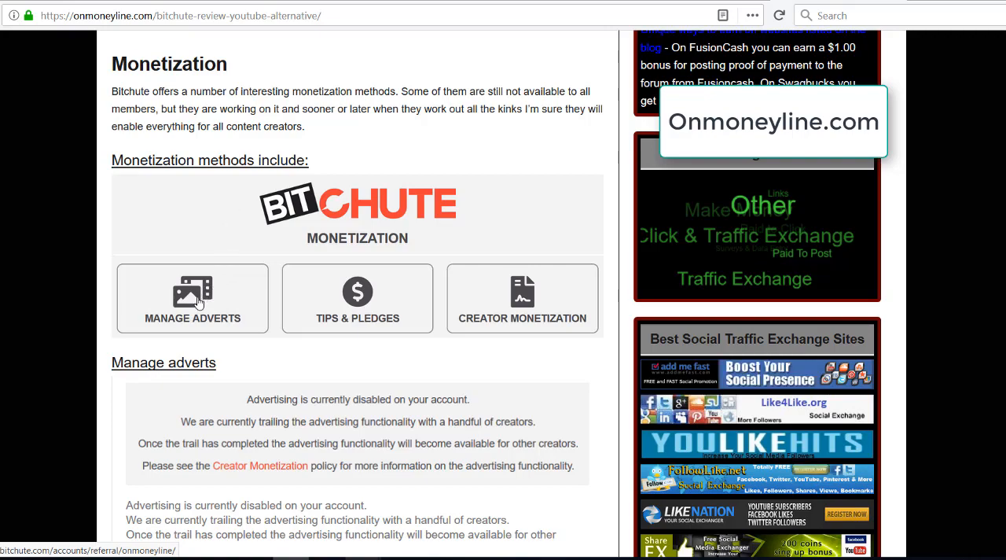
mouse_move(297, 405)
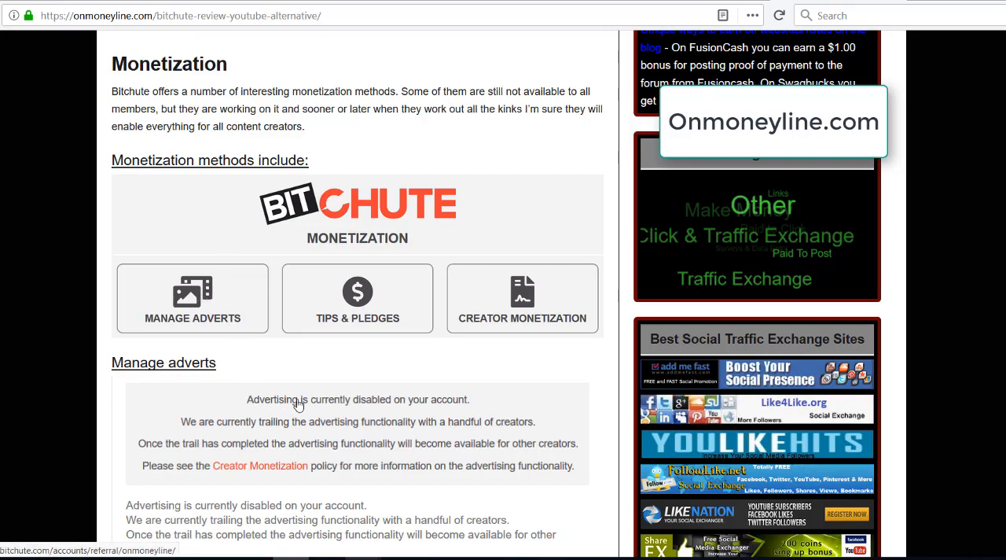
mouse_move(220, 432)
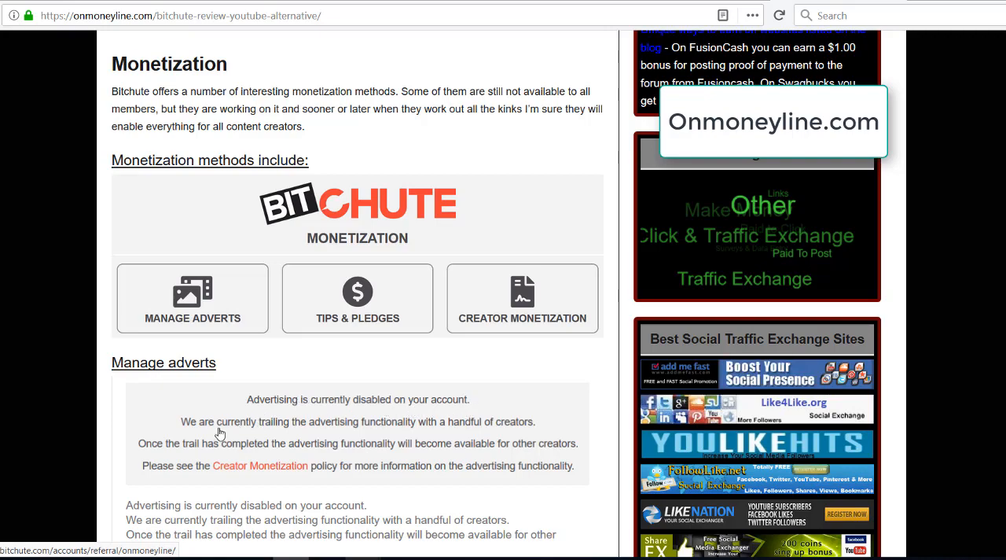
mouse_move(395, 428)
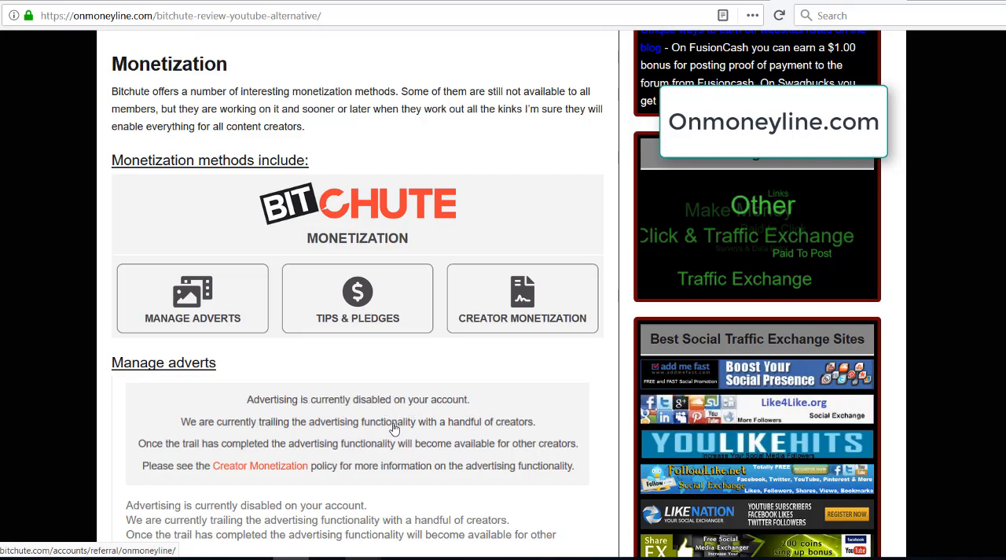
mouse_move(485, 432)
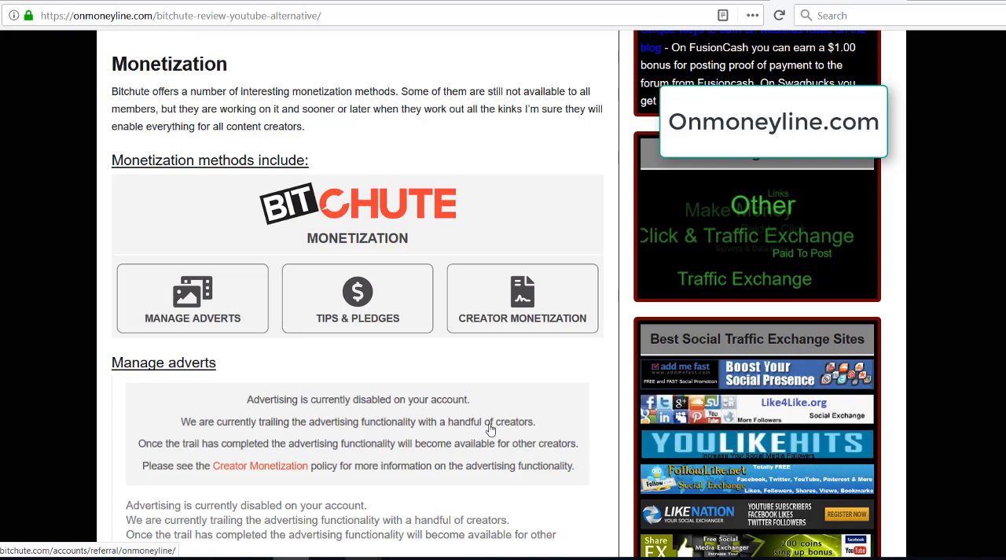
mouse_move(501, 406)
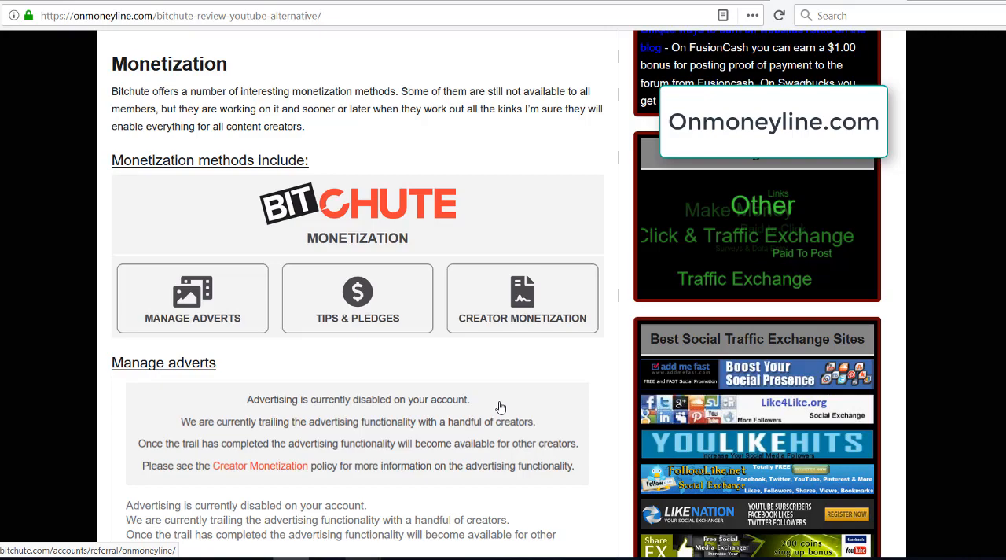
mouse_move(495, 372)
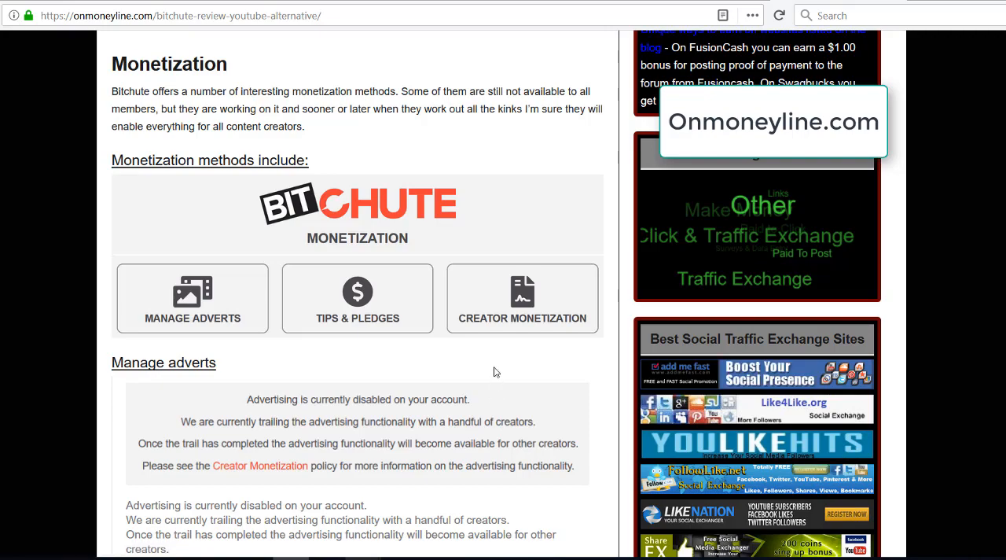
- Scroll past Manage adverts to the Creator Monetization policy link and Tips & Pledges heading
scroll("down", 3)
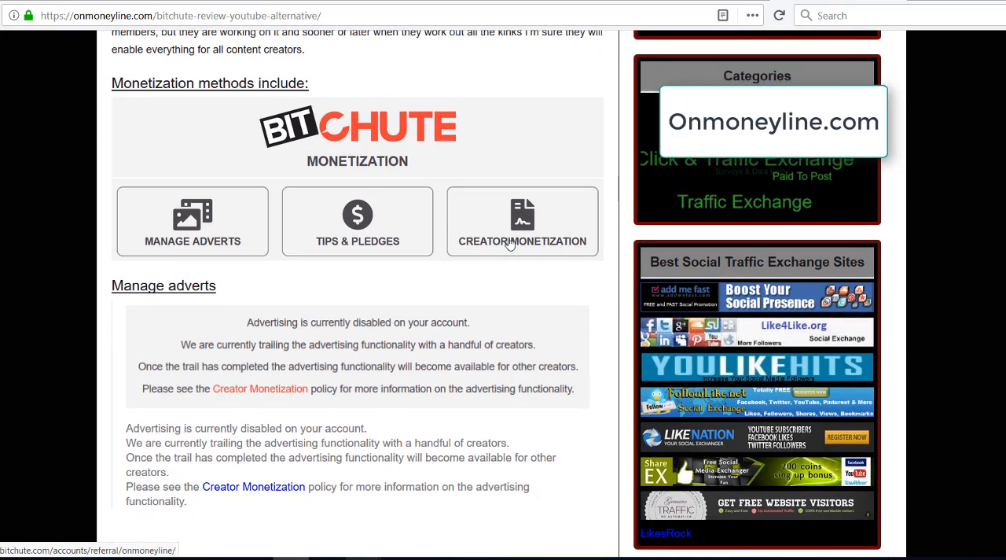
mouse_move(350, 410)
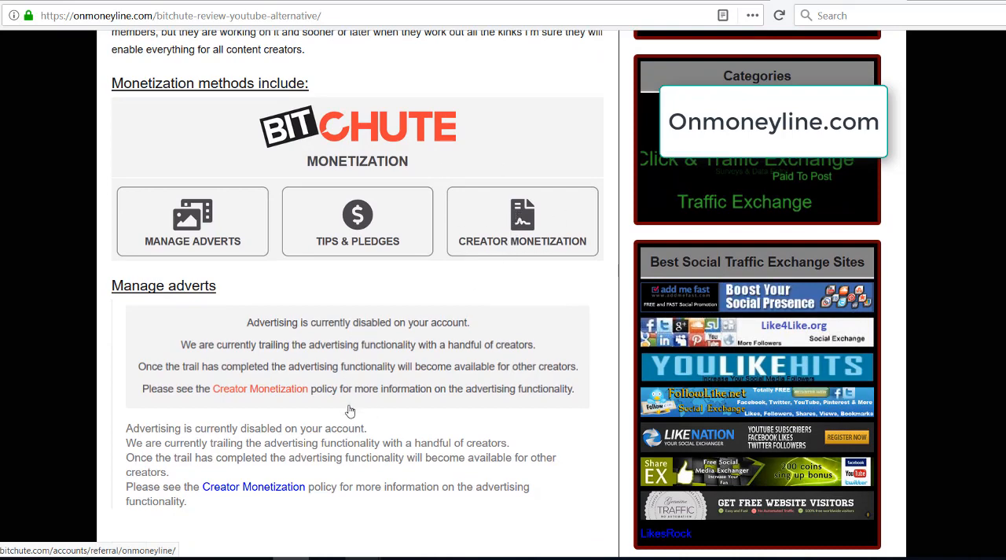
scroll("down", 3)
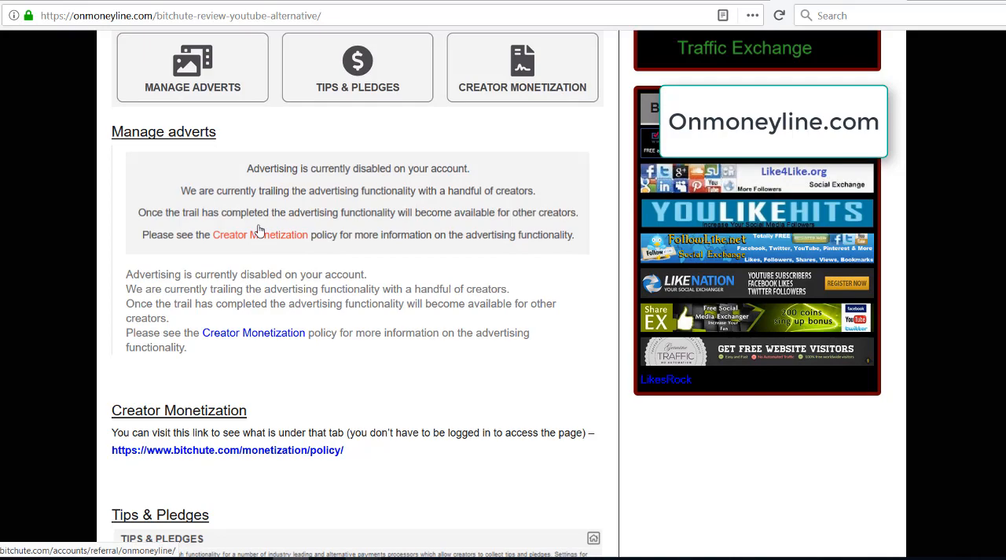
mouse_move(395, 277)
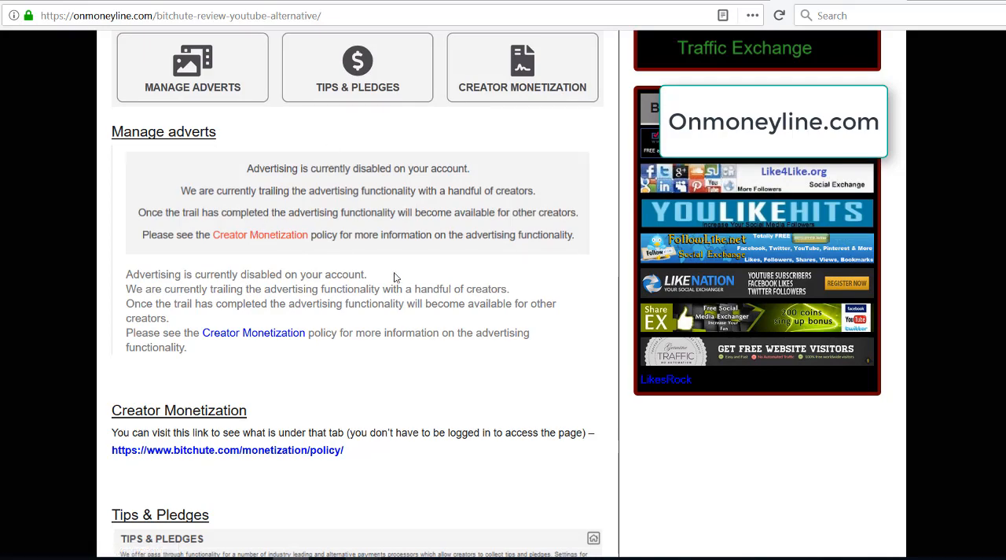
mouse_move(227, 449)
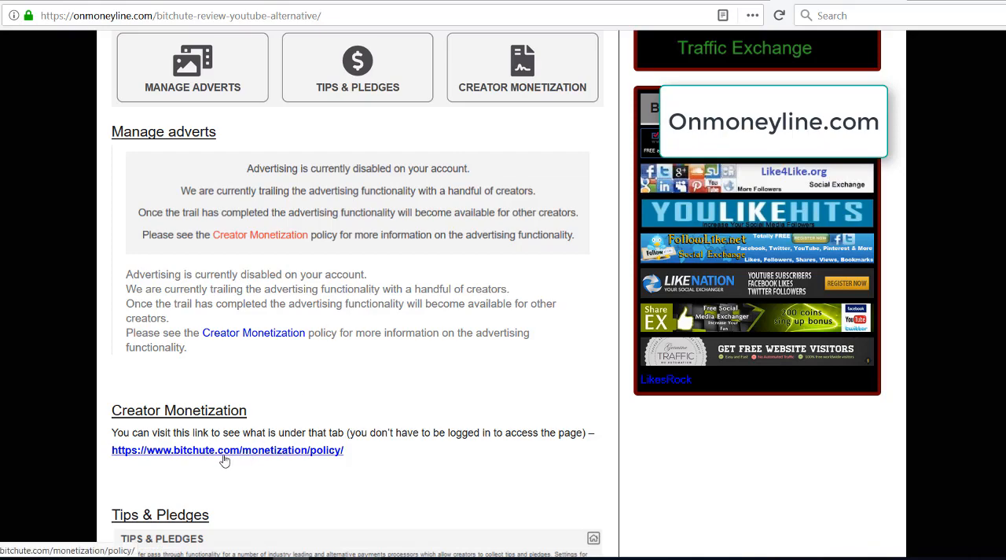
mouse_move(360, 314)
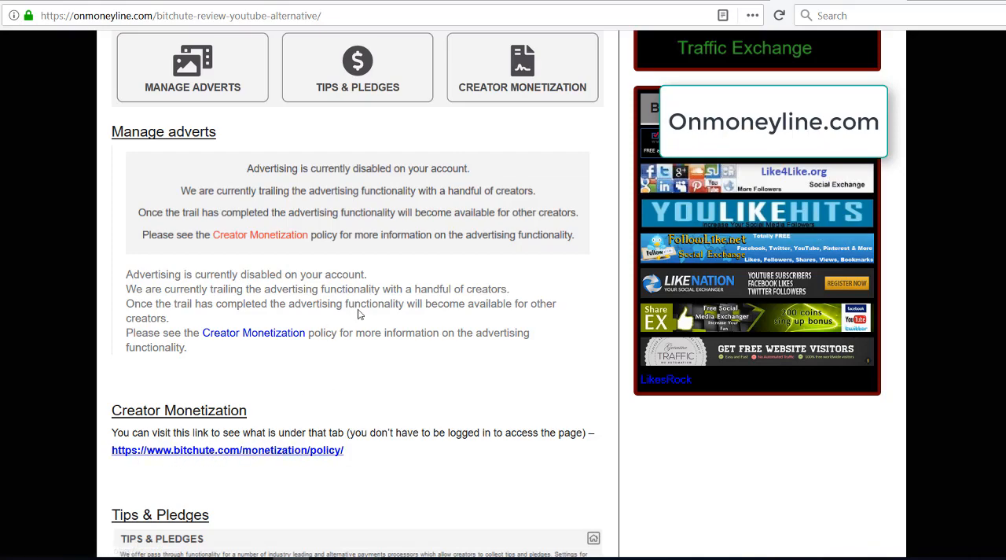
mouse_move(284, 71)
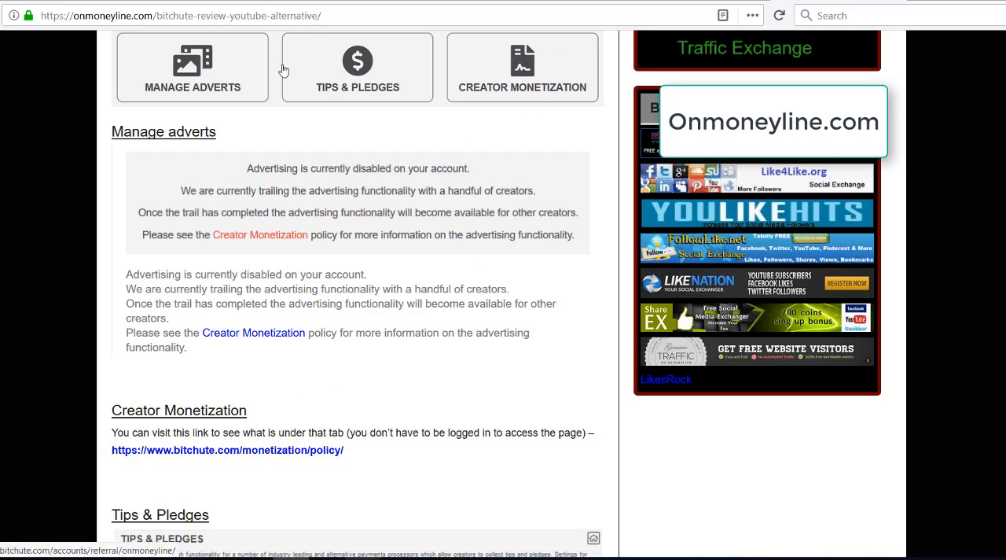
mouse_move(496, 100)
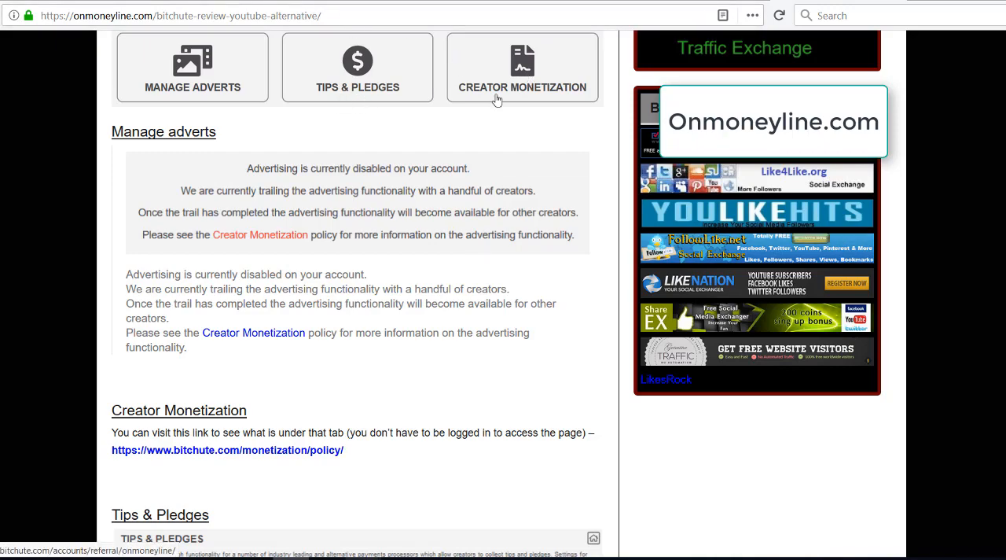
mouse_move(471, 89)
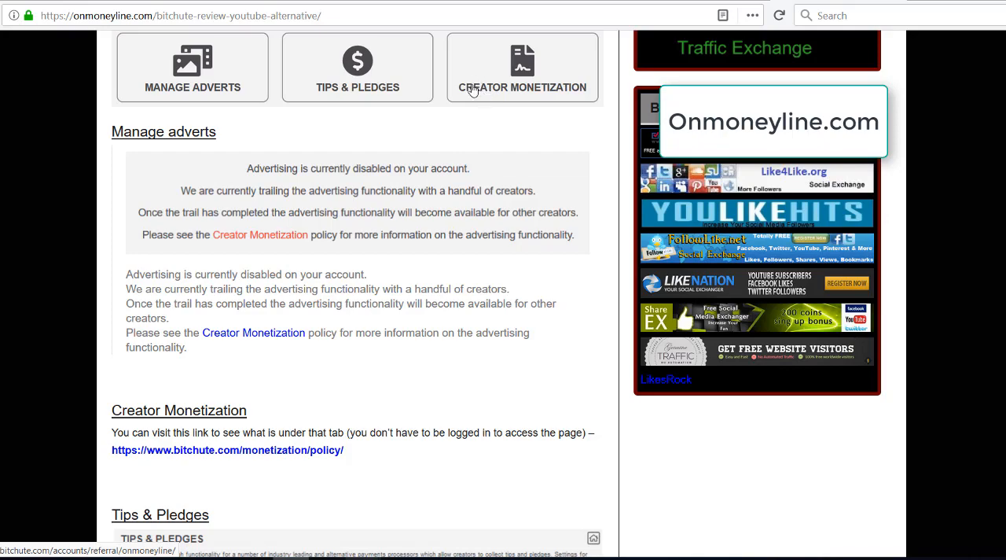
mouse_move(336, 93)
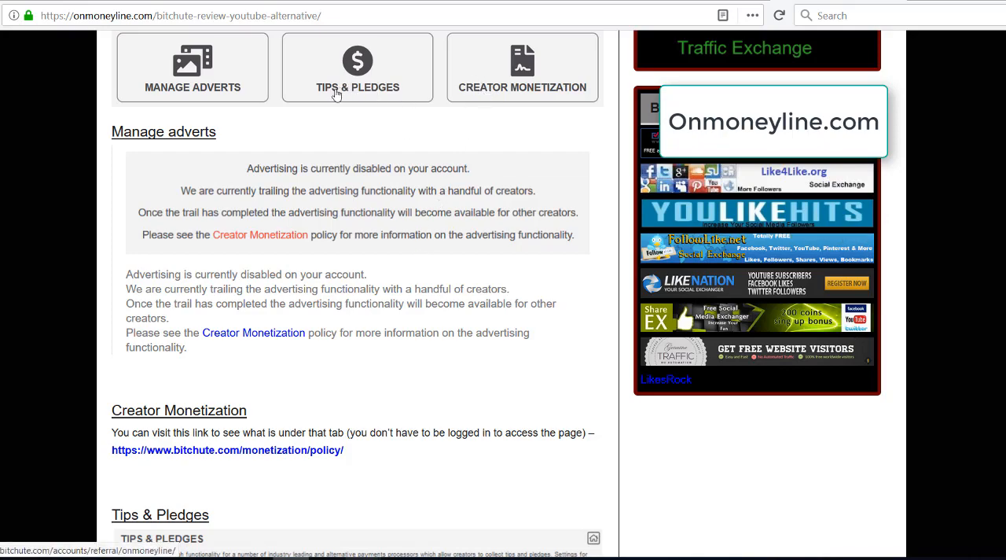
mouse_move(359, 121)
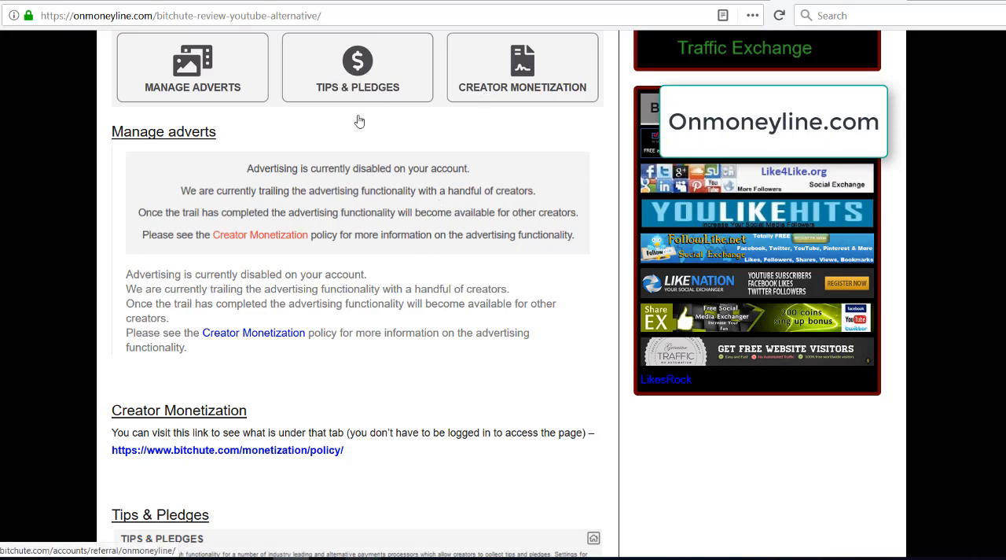
- Scroll until the Tips & Pledges screenshot with SubscribeStar and CoinPayments settings is fully visible
scroll("down", 3)
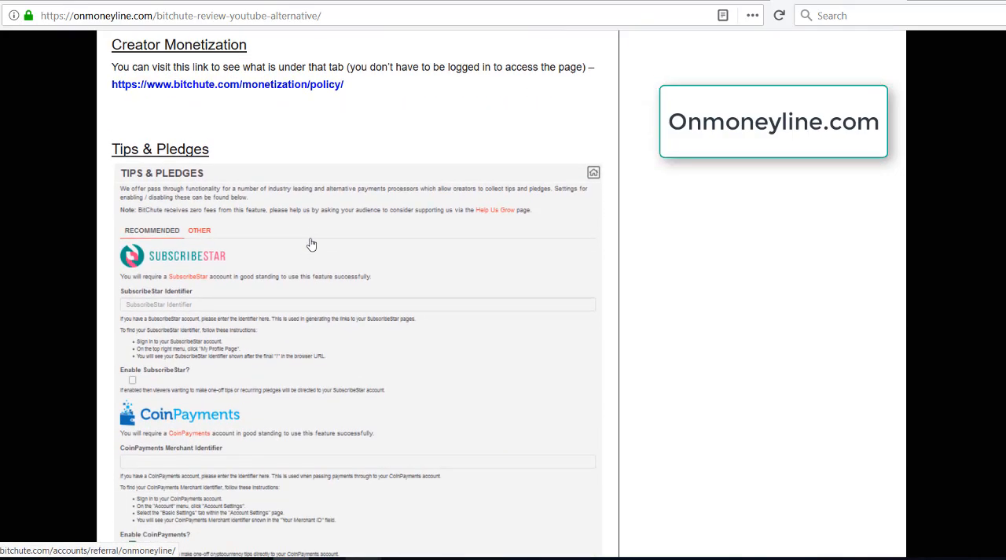
scroll("down", 3)
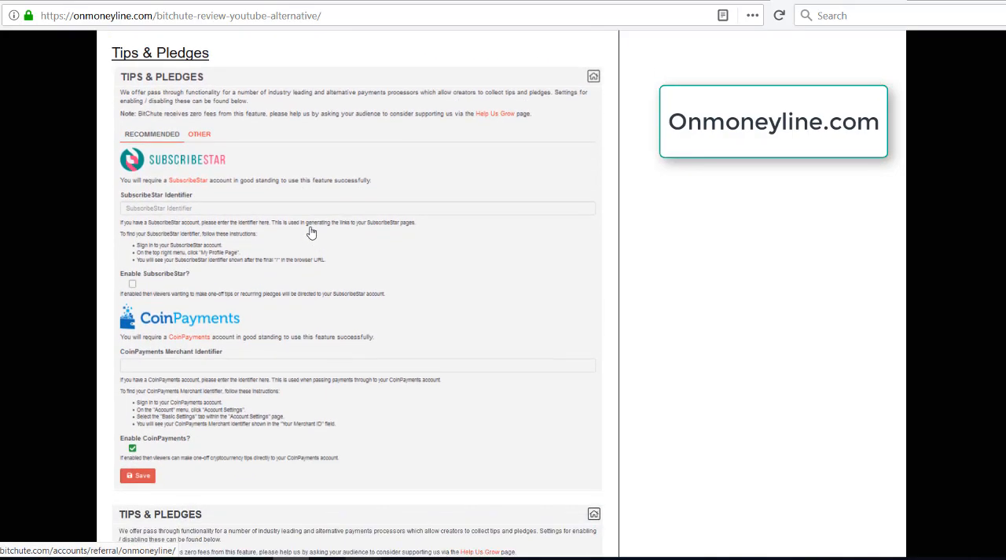
mouse_move(313, 218)
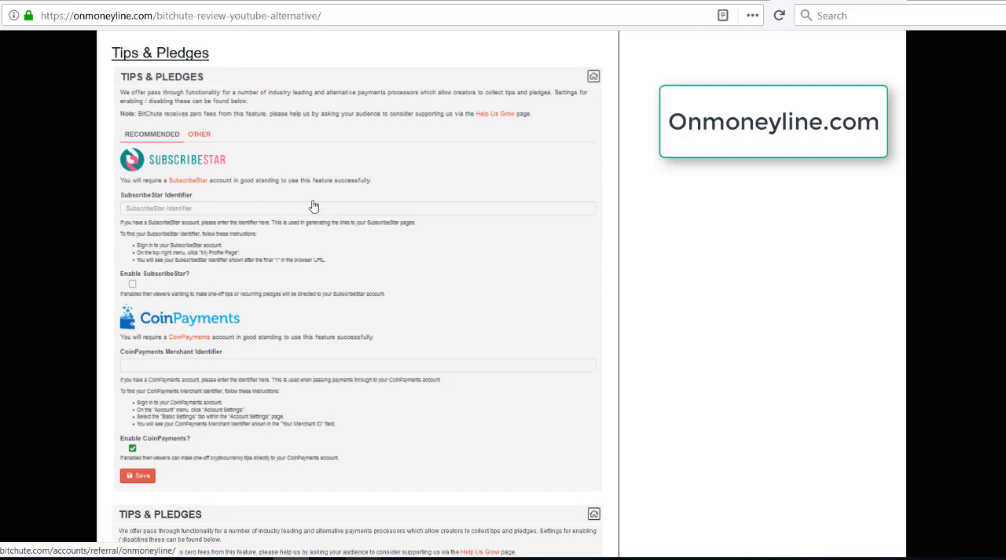
mouse_move(304, 215)
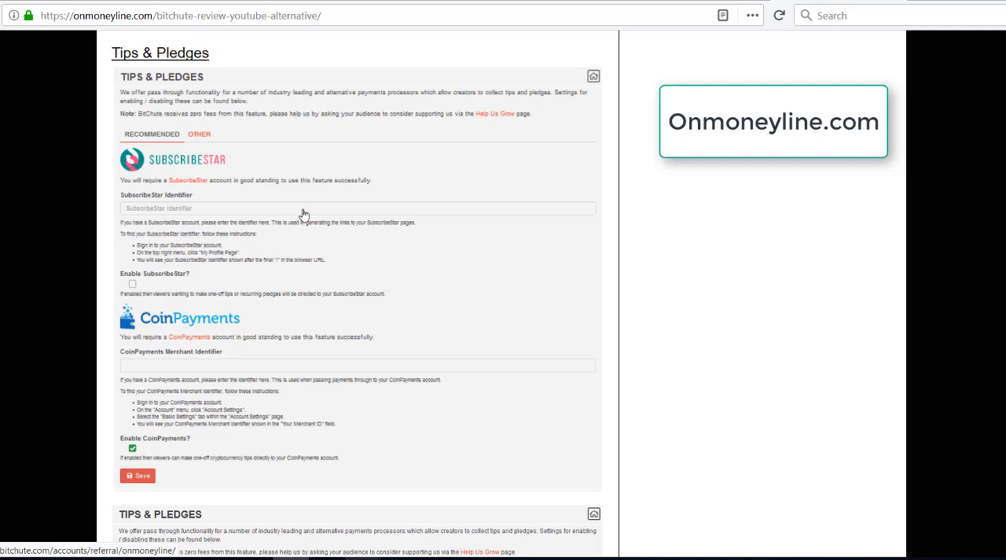
mouse_move(309, 195)
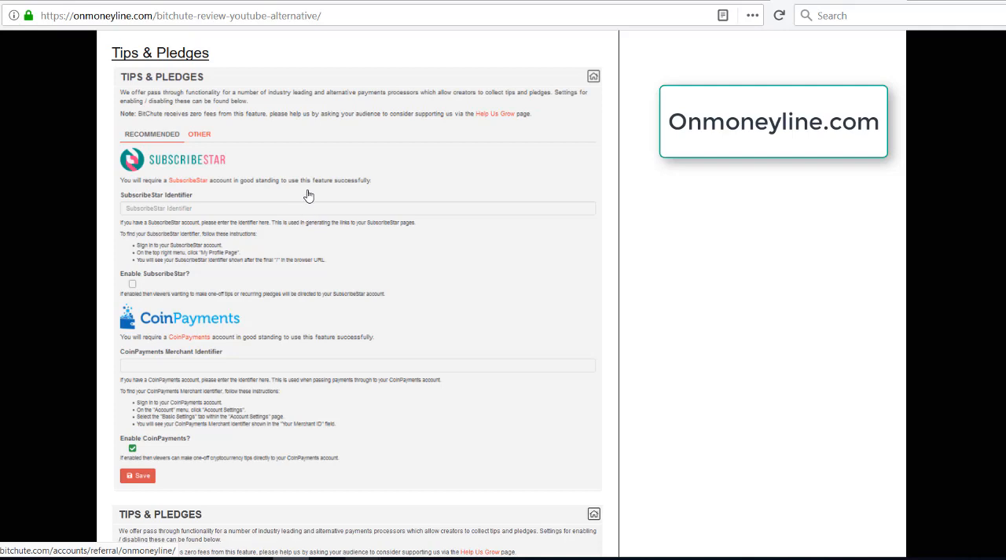
mouse_move(309, 175)
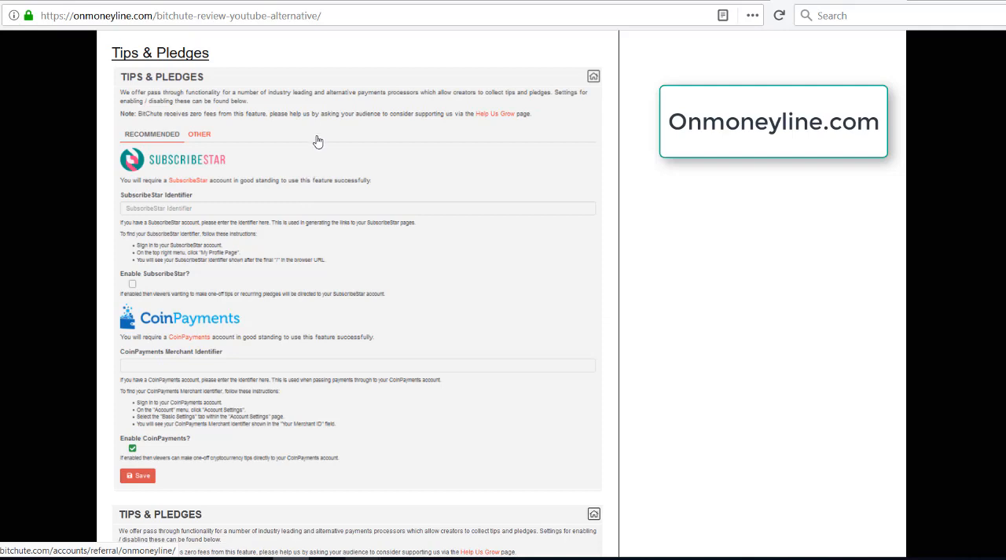
mouse_move(165, 175)
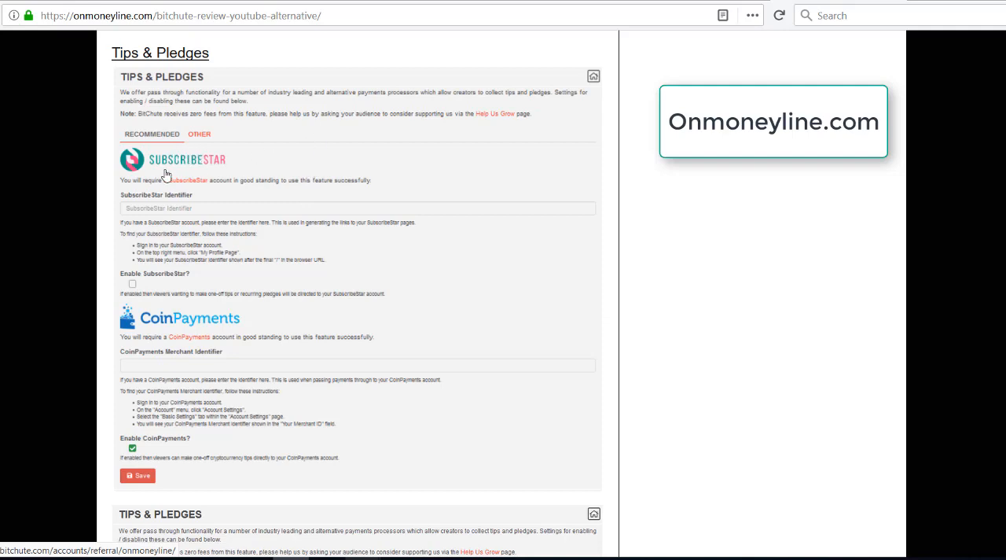
mouse_move(167, 161)
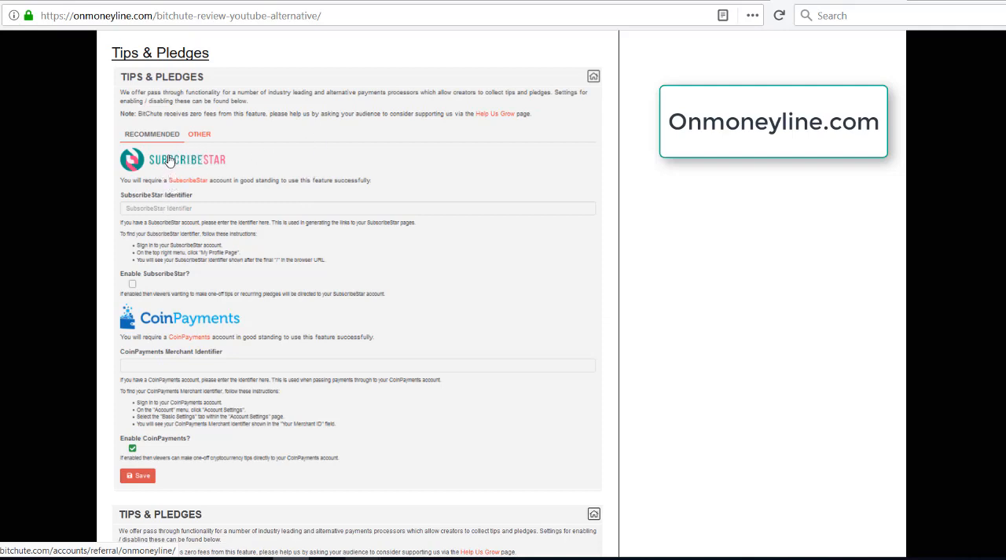
mouse_move(149, 323)
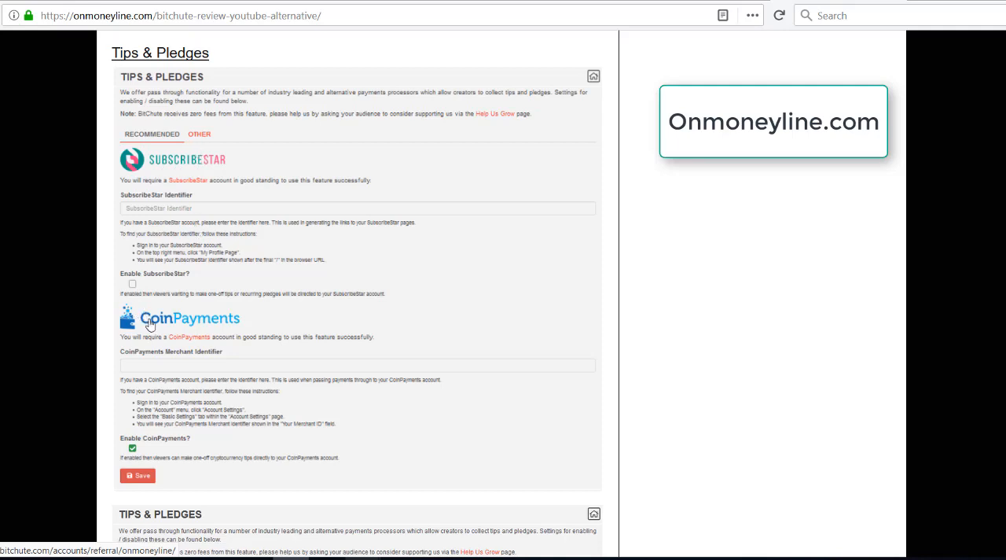
- Scroll to the Patreon and PayPal screenshot and the four-processor summary line
scroll("down", 3)
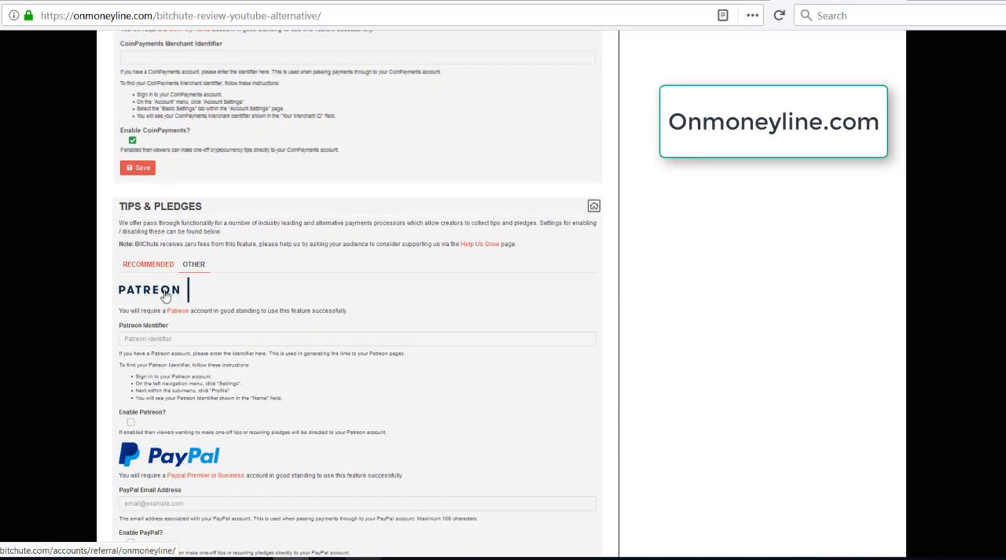
scroll("down", 3)
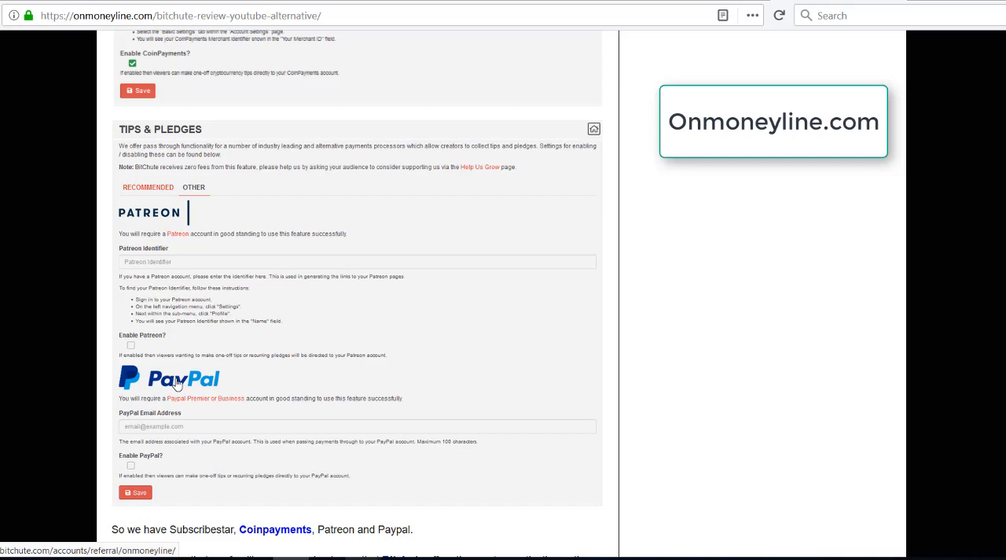
mouse_move(179, 372)
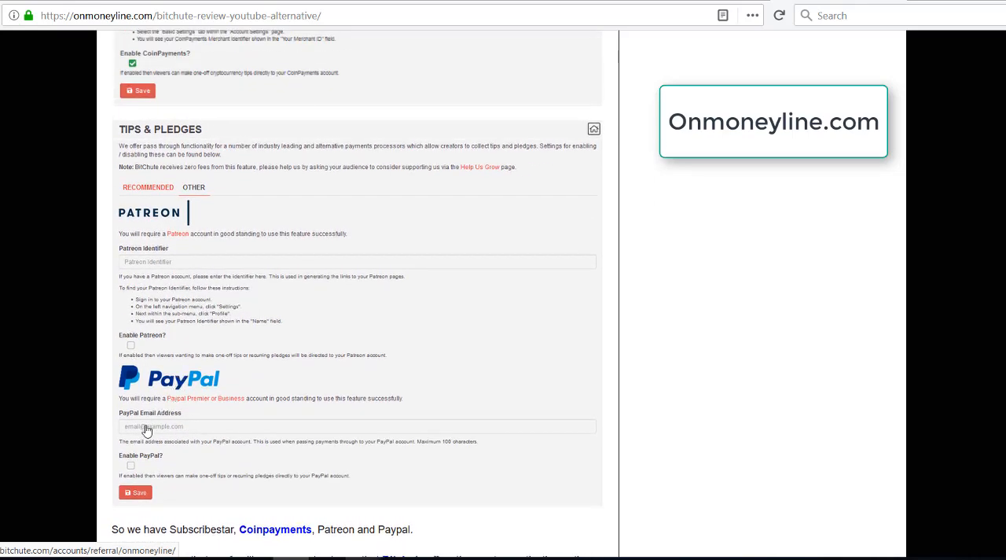
mouse_move(173, 405)
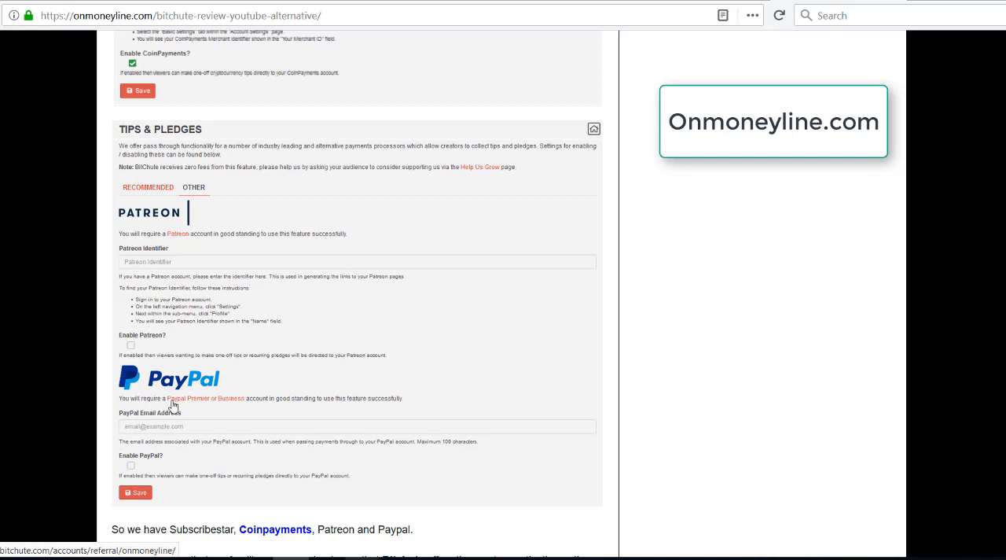
mouse_move(254, 399)
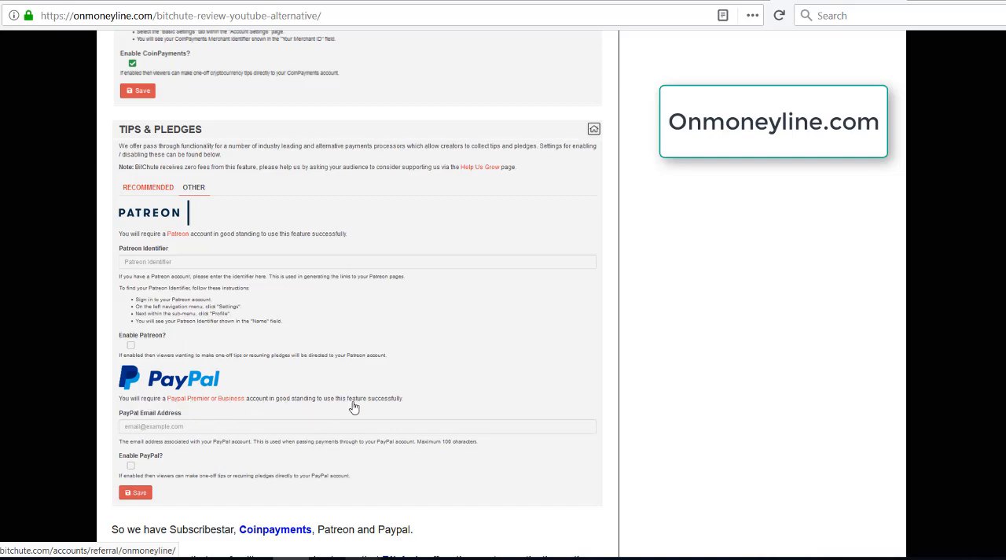
mouse_move(288, 401)
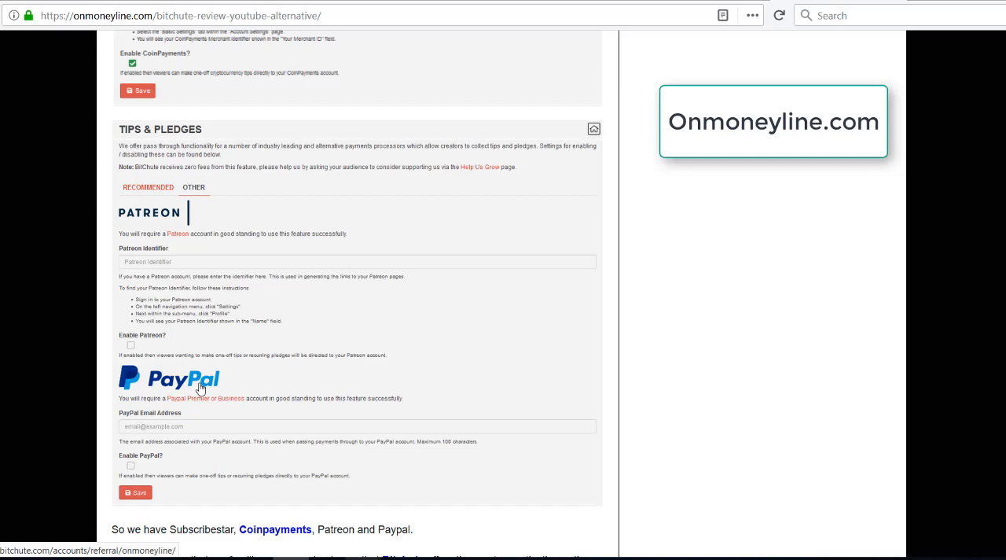
- Scroll back up to the SubscribeStar and CoinPayments settings screenshot
scroll("up", 3)
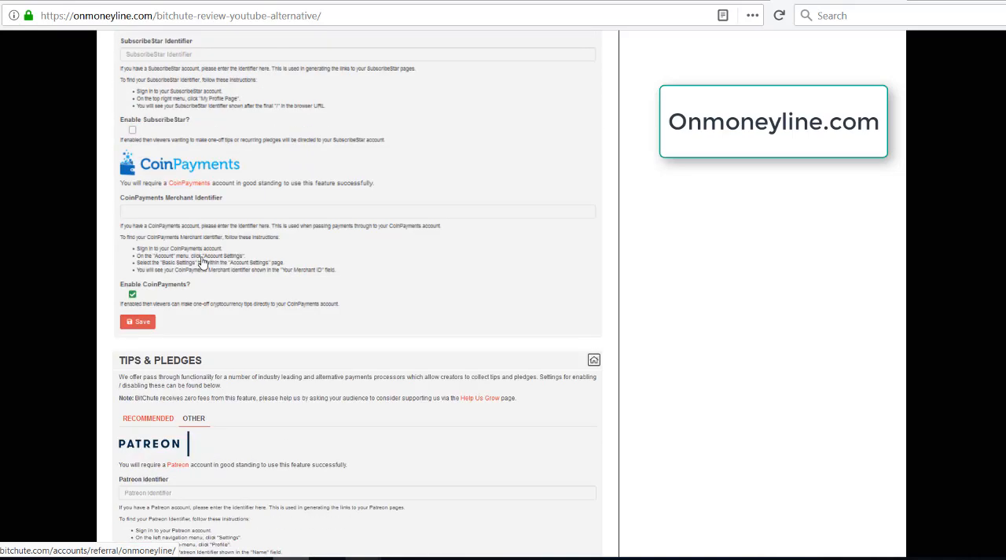
mouse_move(169, 184)
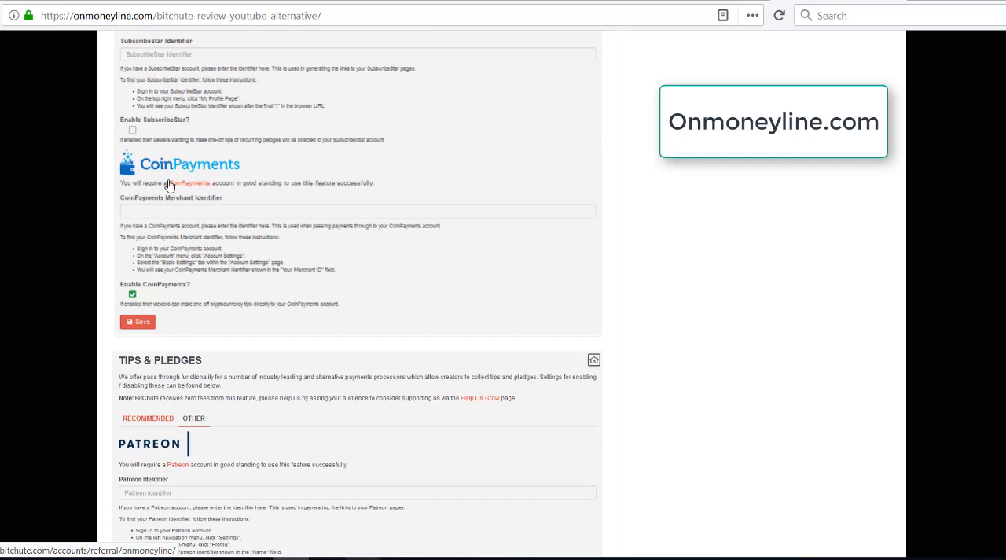
mouse_move(177, 185)
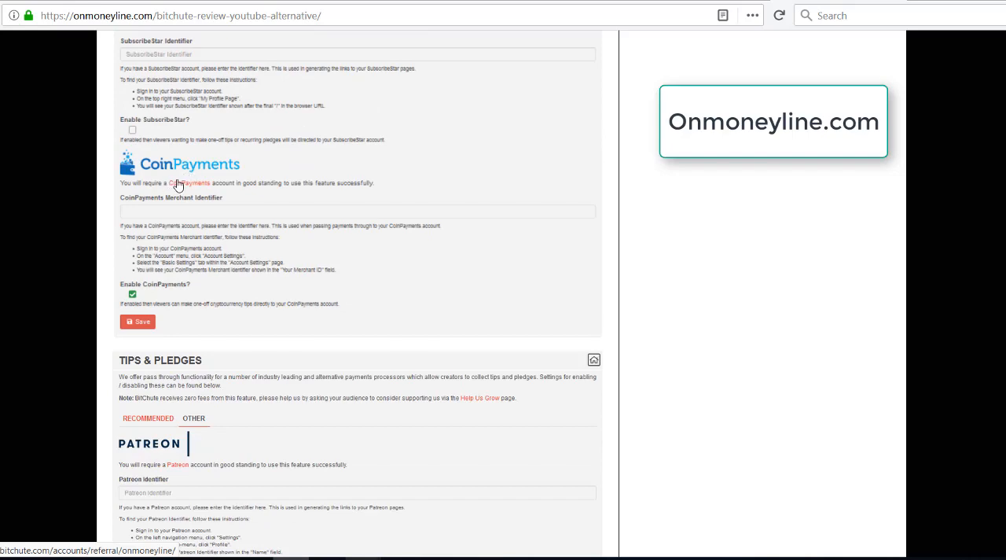
mouse_move(172, 171)
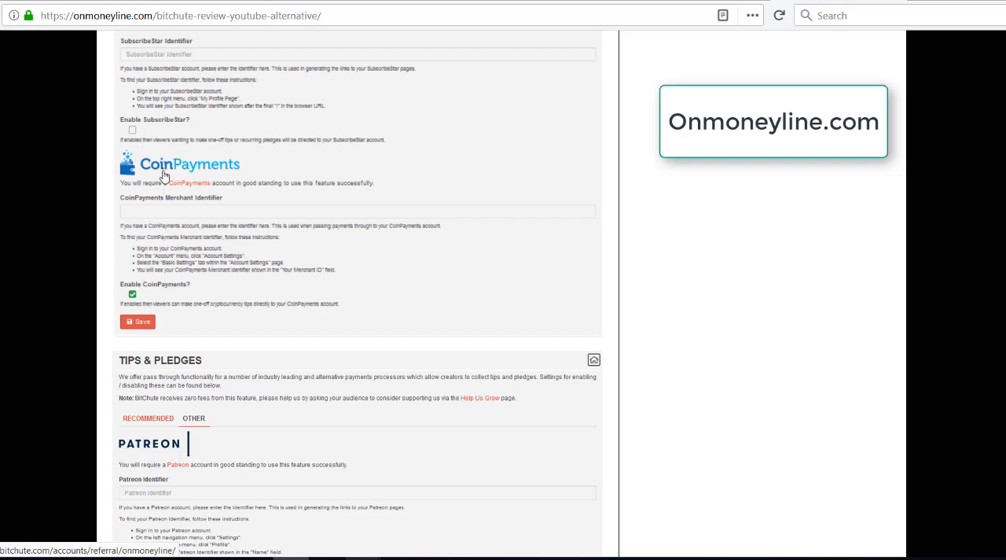
mouse_move(173, 174)
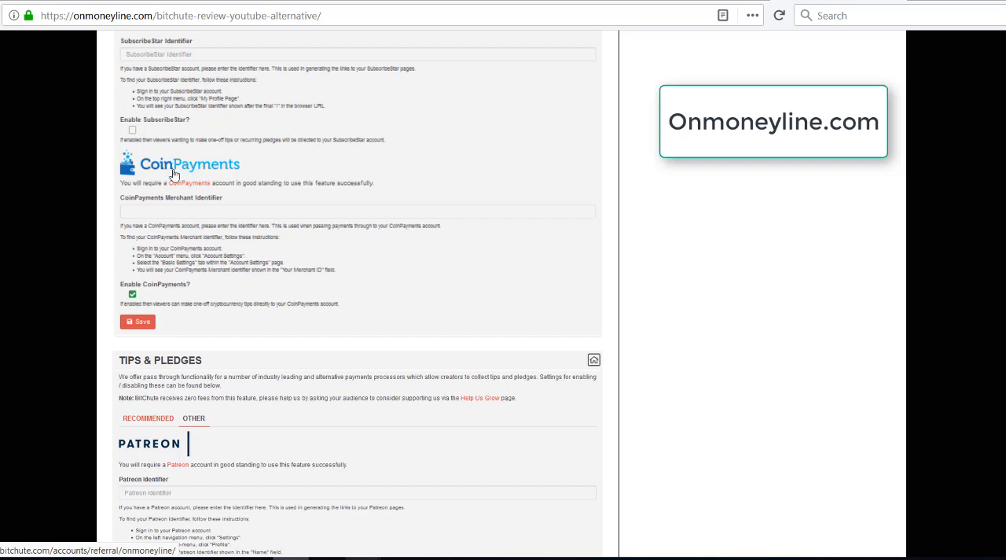
mouse_move(203, 187)
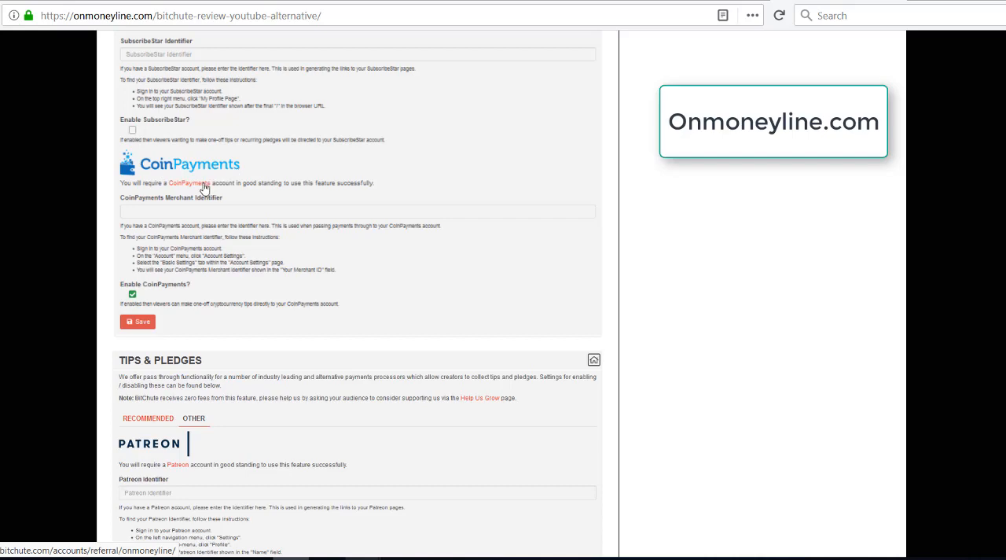
mouse_move(179, 217)
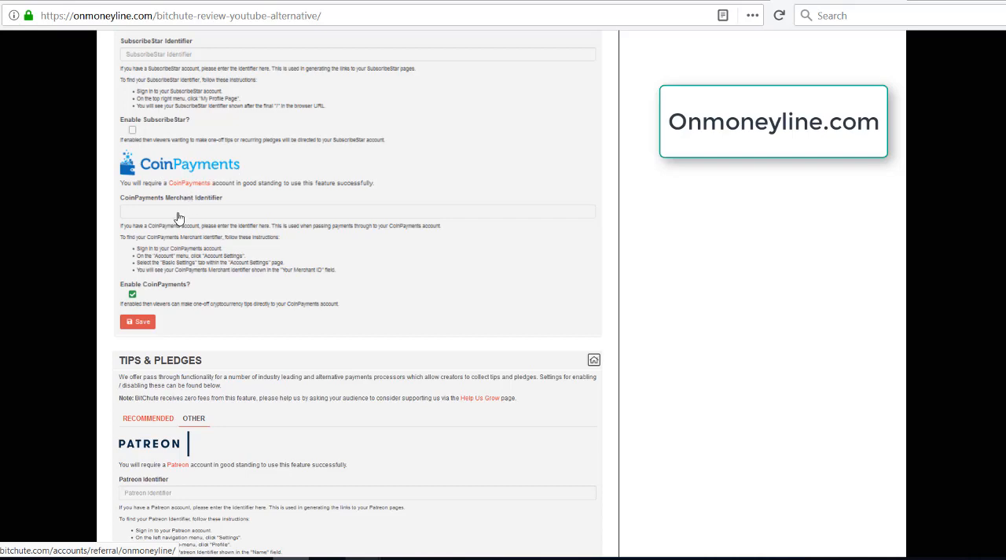
mouse_move(166, 215)
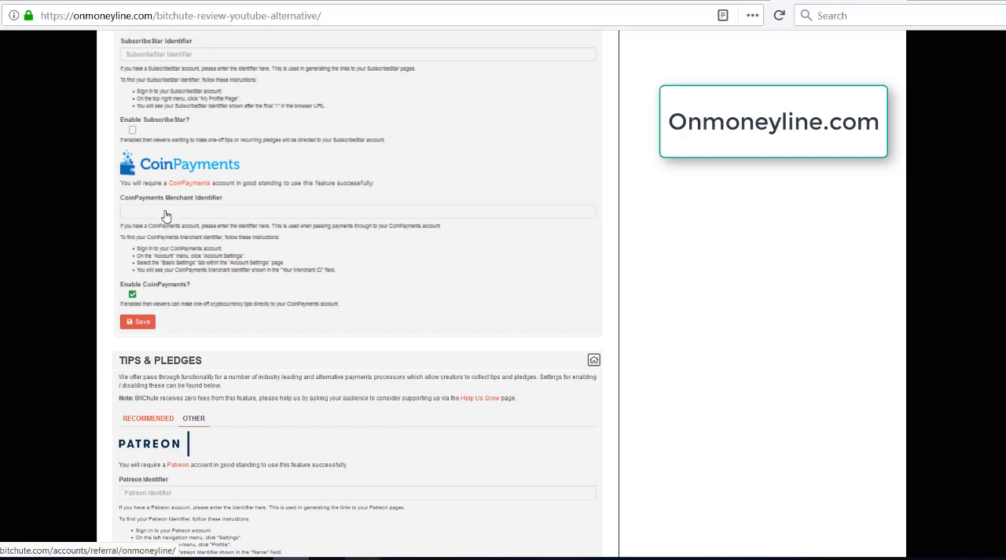
mouse_move(177, 228)
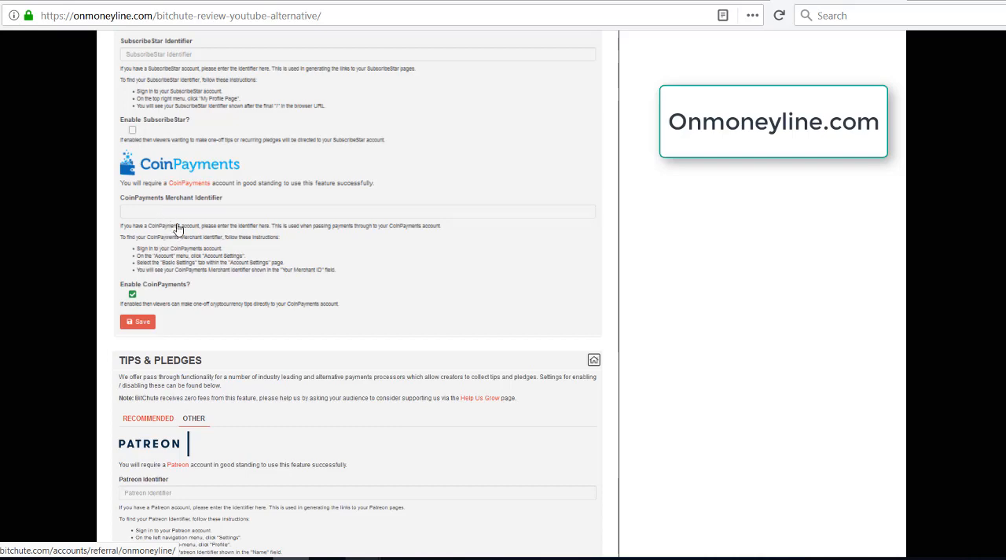
mouse_move(190, 222)
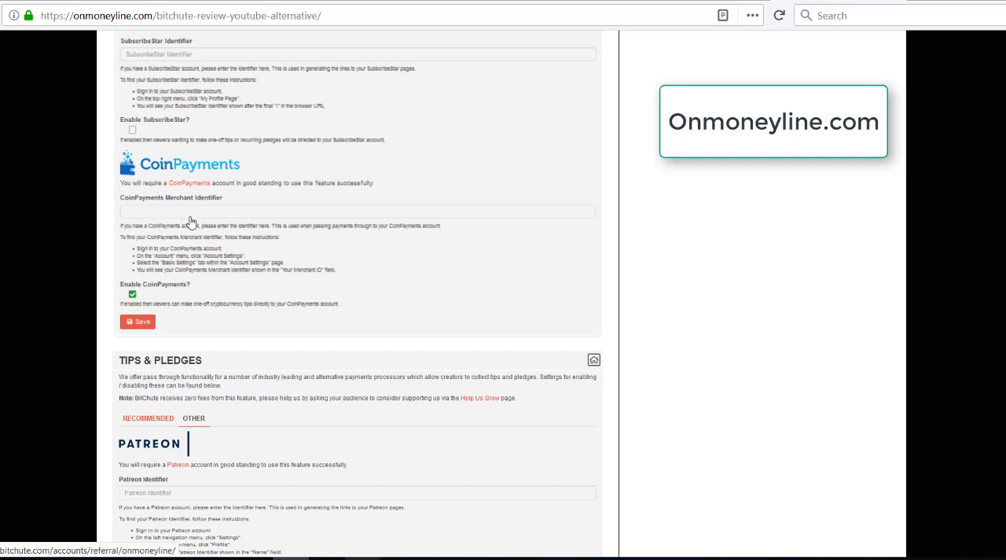
mouse_move(198, 203)
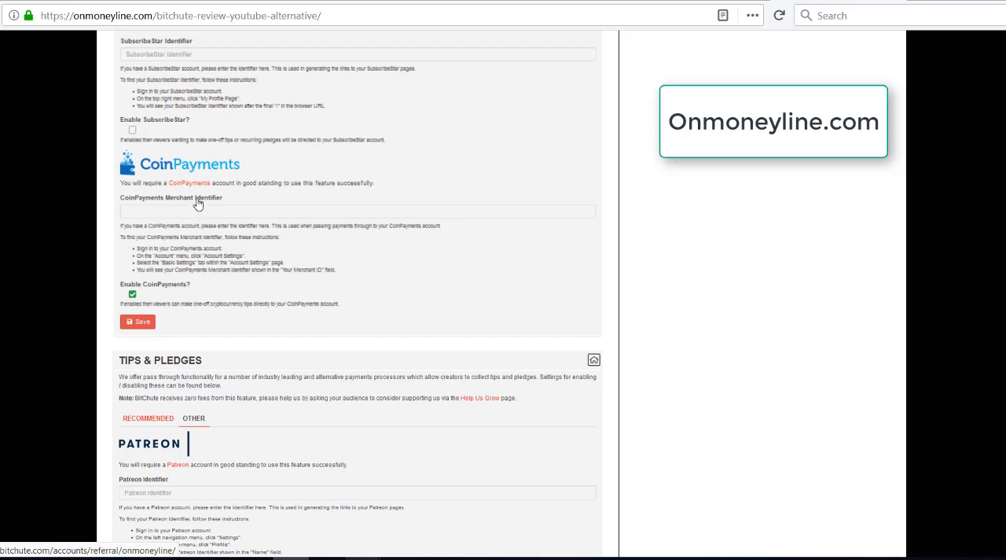
- Scroll past the Patreon and PayPal screenshot to the Bitchute channel link and 'Other' section
scroll("down", 3)
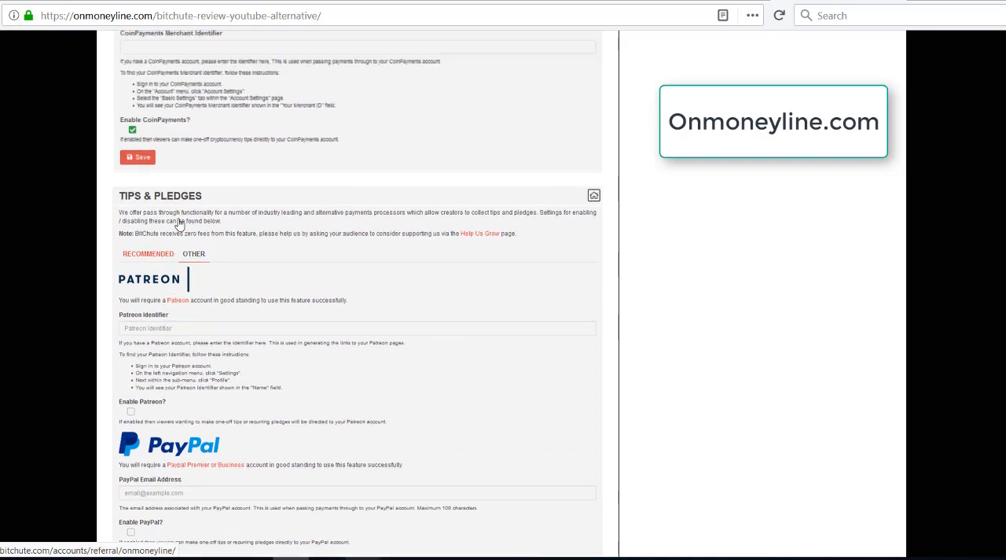
scroll("down", 3)
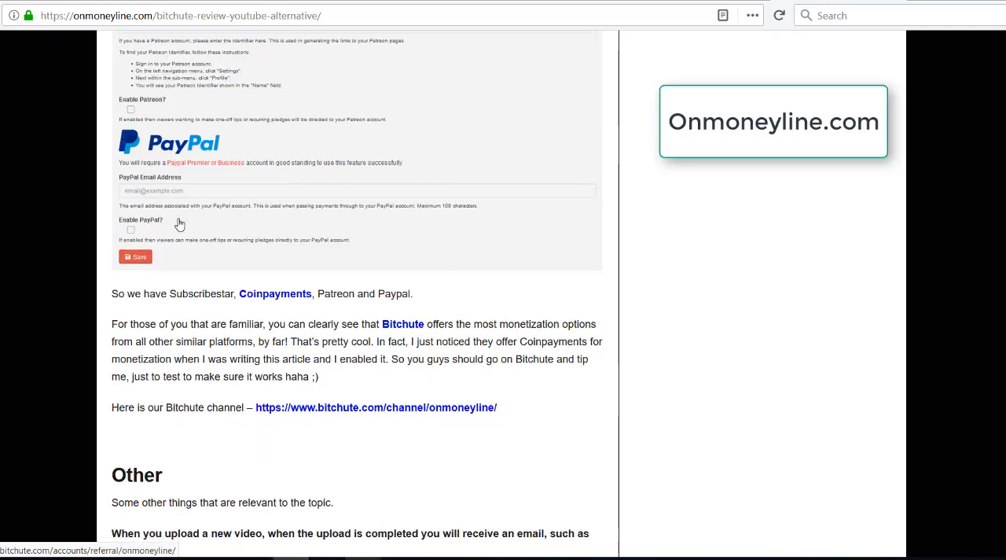
scroll("up", 3)
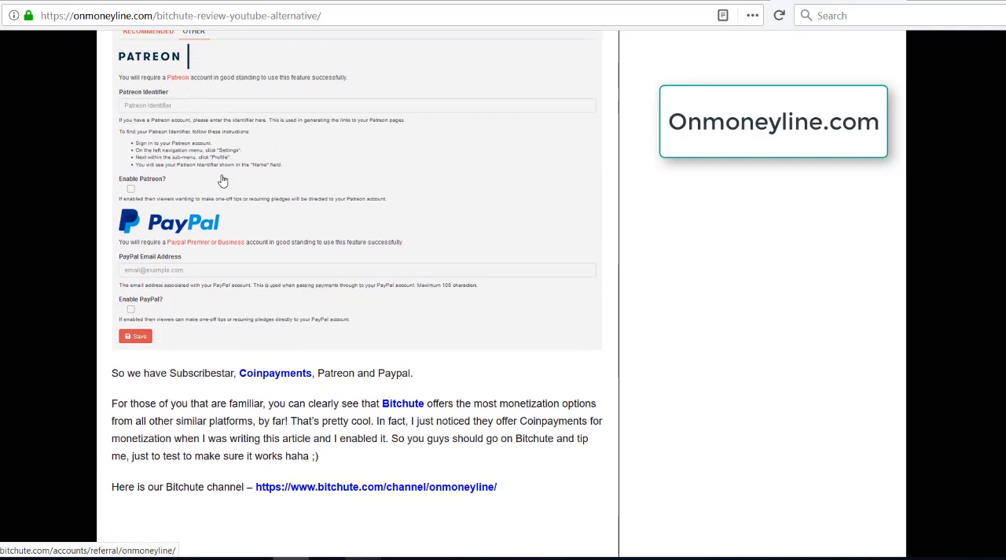
scroll("up", 3)
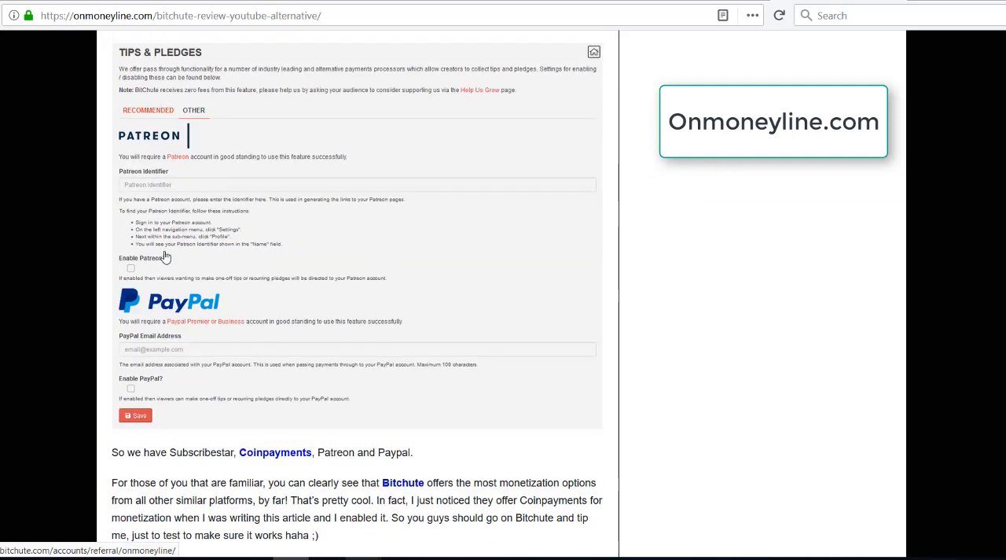
mouse_move(169, 246)
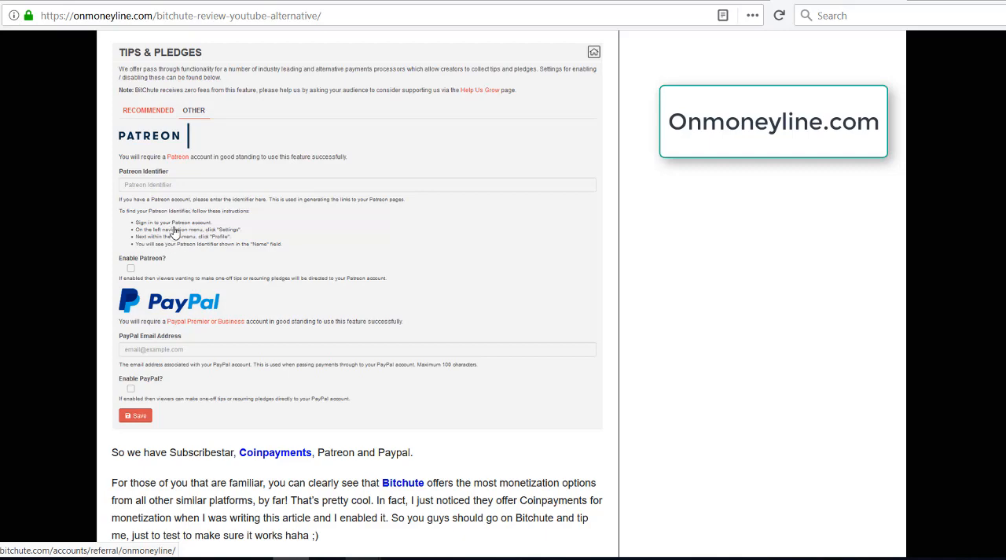
mouse_move(176, 236)
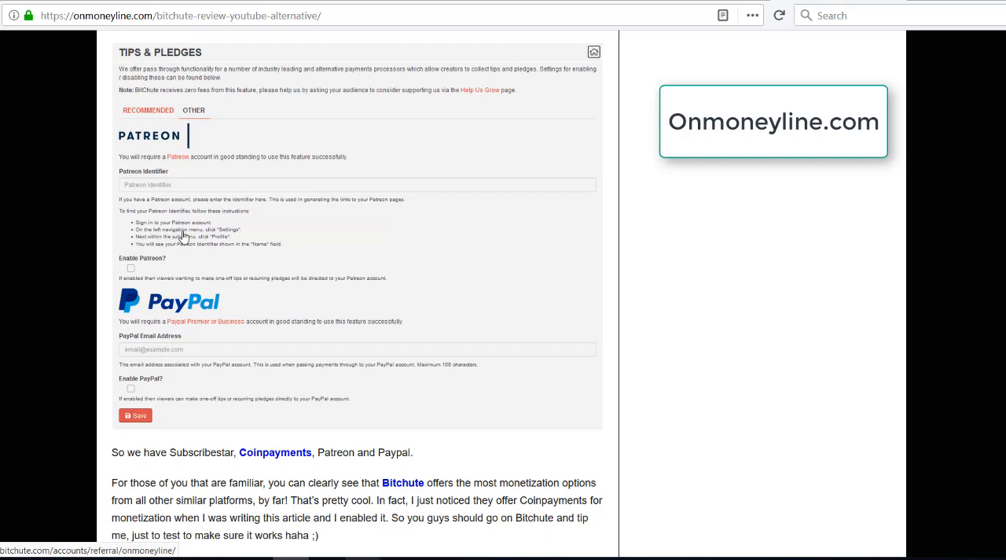
mouse_move(183, 222)
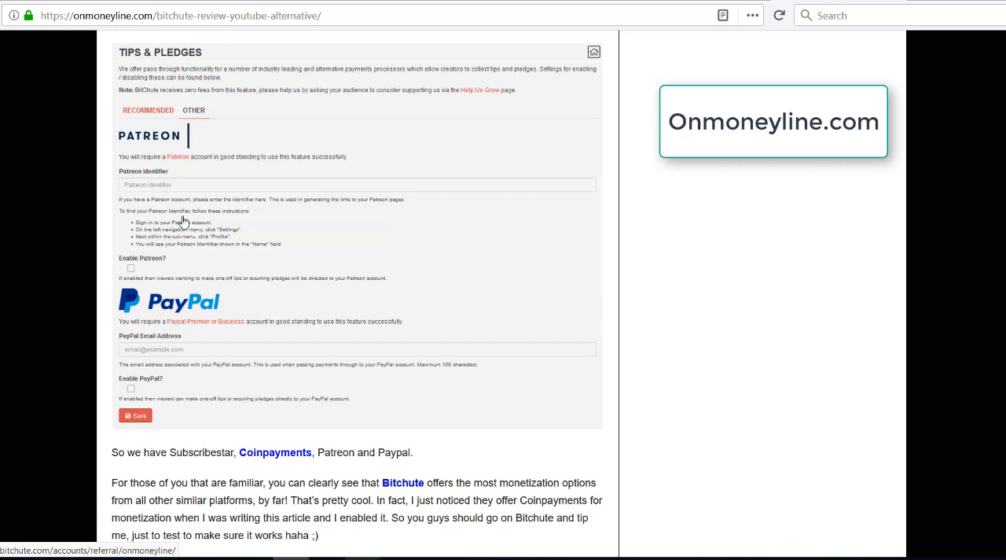
mouse_move(226, 146)
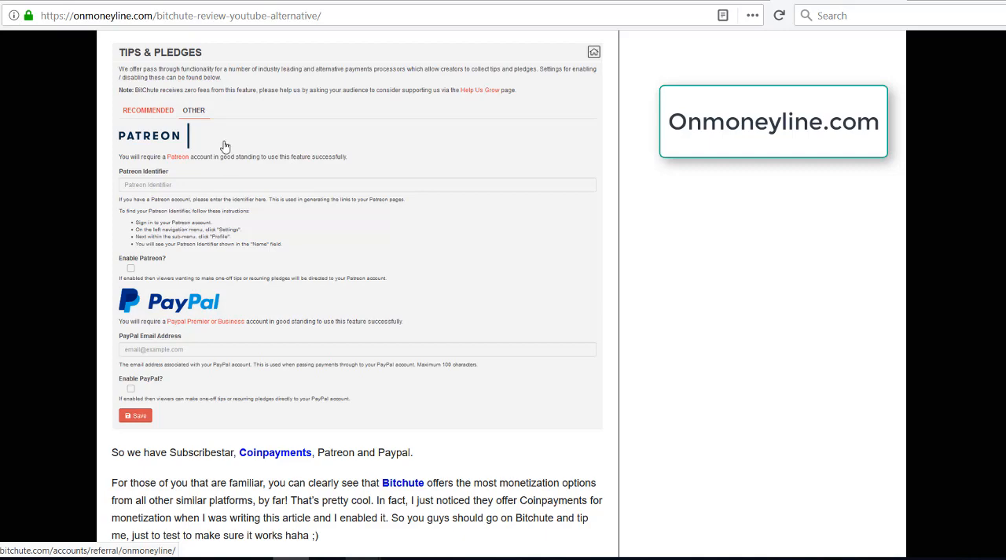
mouse_move(259, 136)
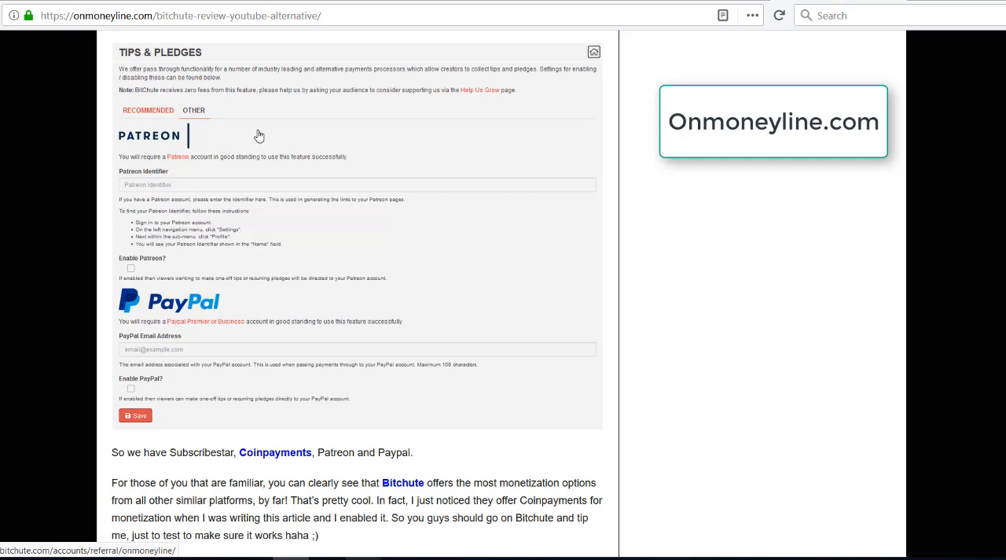
mouse_move(301, 152)
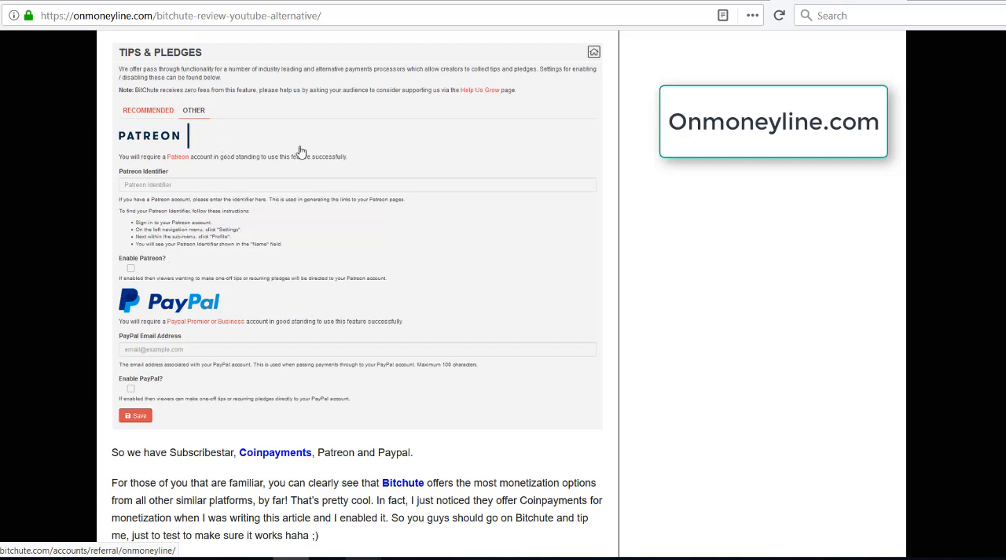
scroll("down", 3)
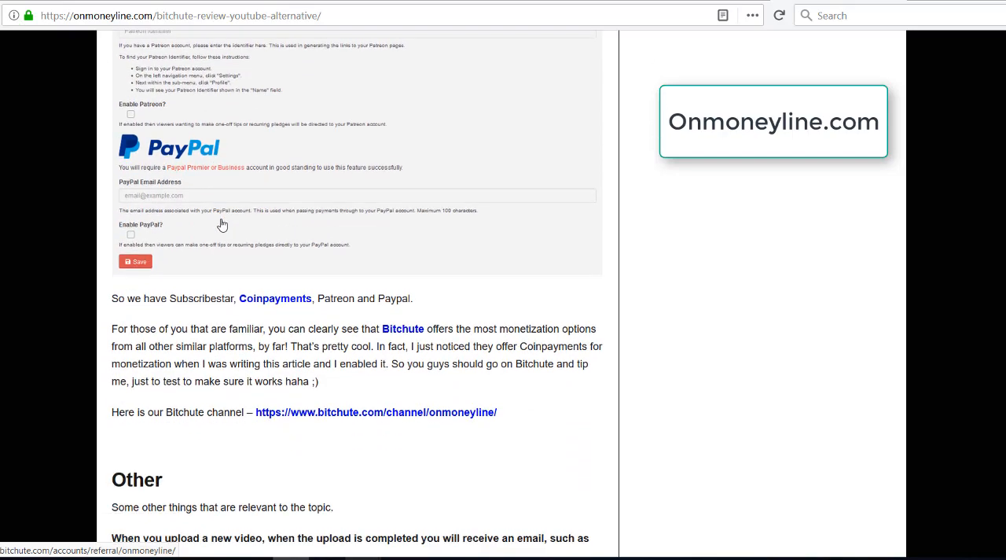
scroll("down", 3)
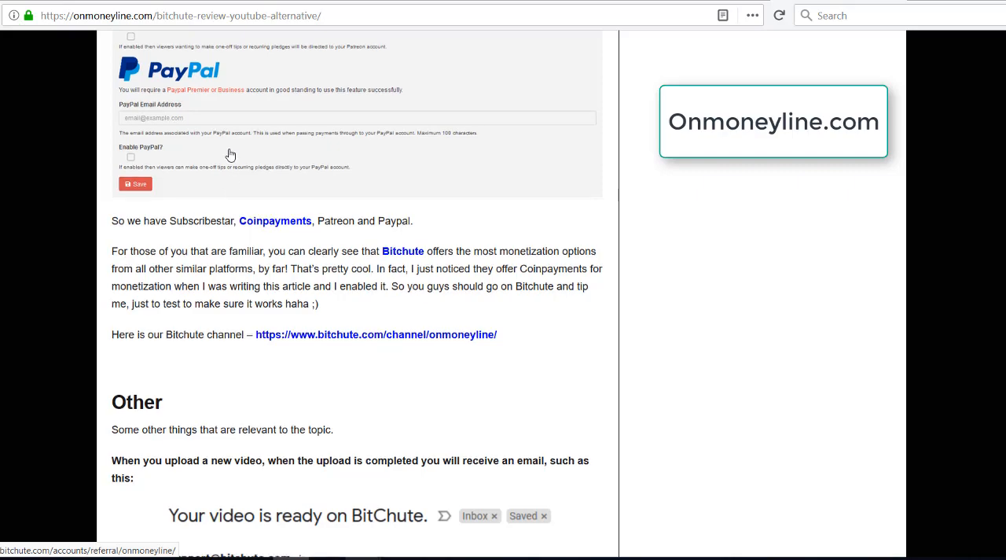
- Scroll until the 'Your video is ready on BitChute' email screenshot is fully visible
scroll("down", 3)
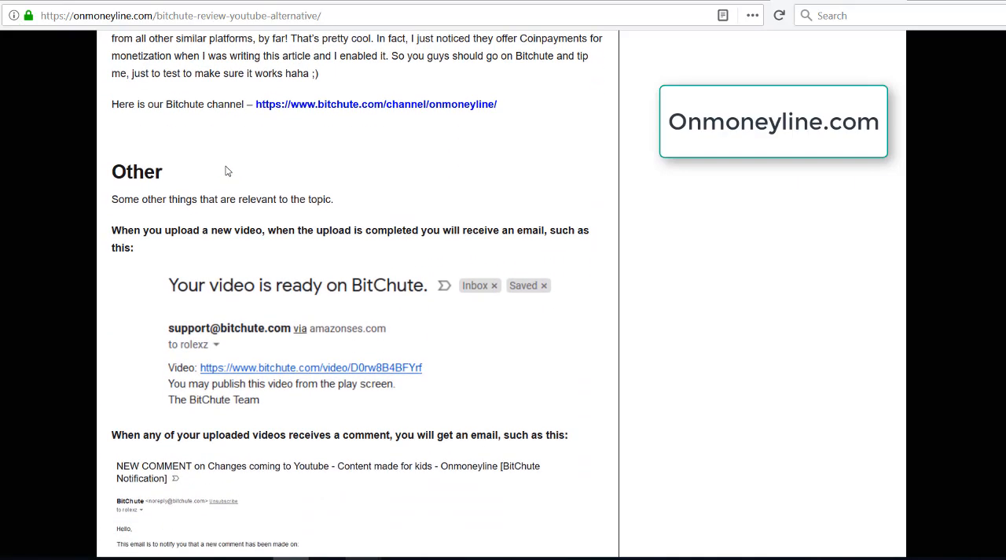
scroll("down", 3)
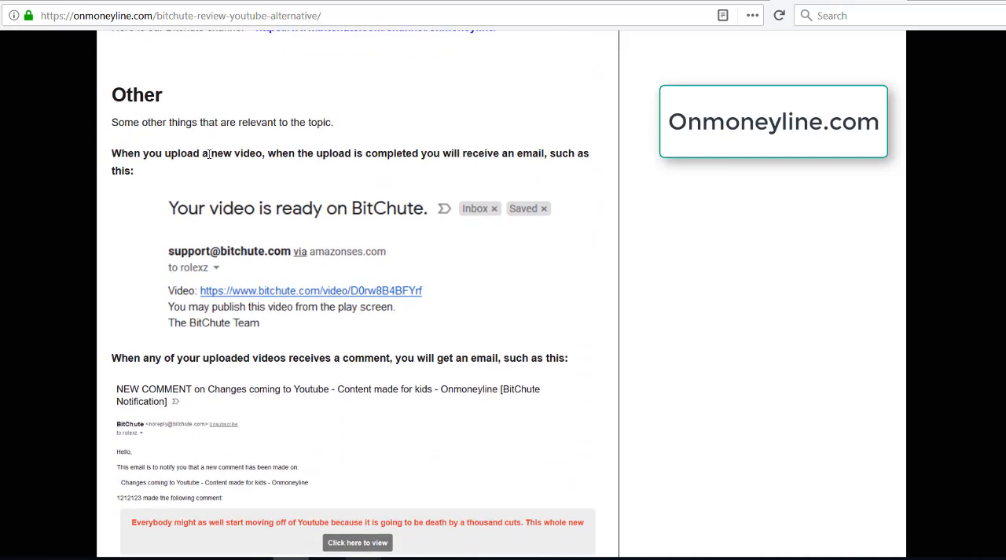
mouse_move(365, 151)
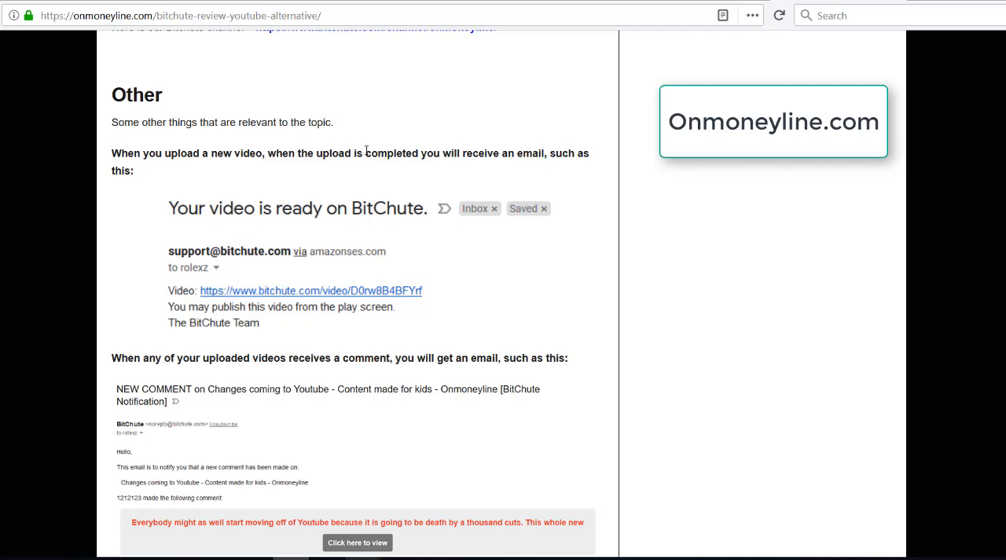
mouse_move(205, 280)
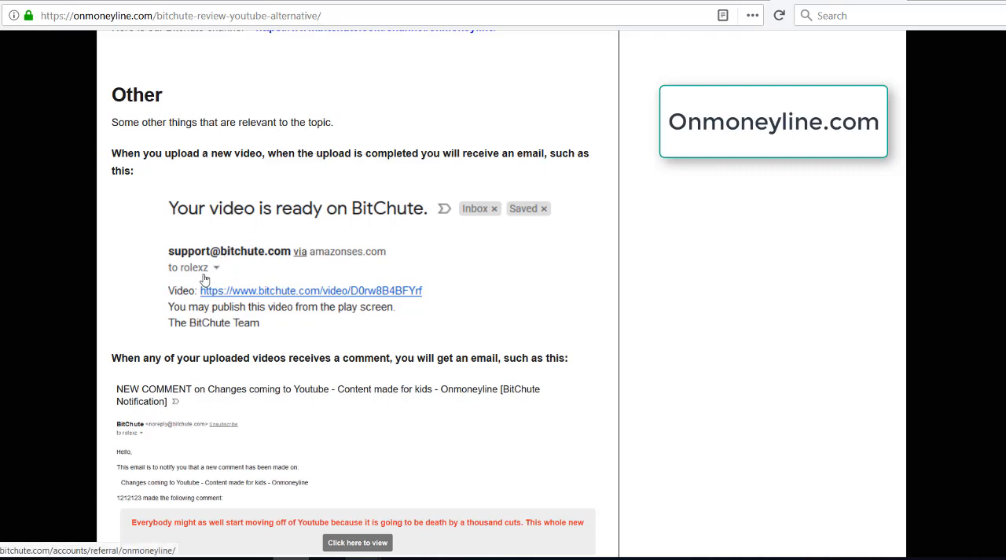
mouse_move(231, 331)
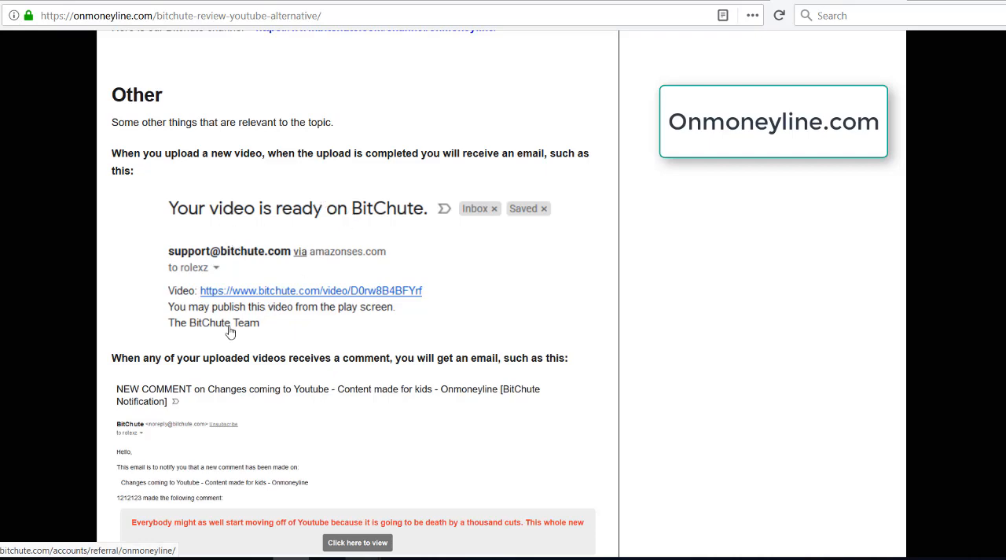
mouse_move(354, 294)
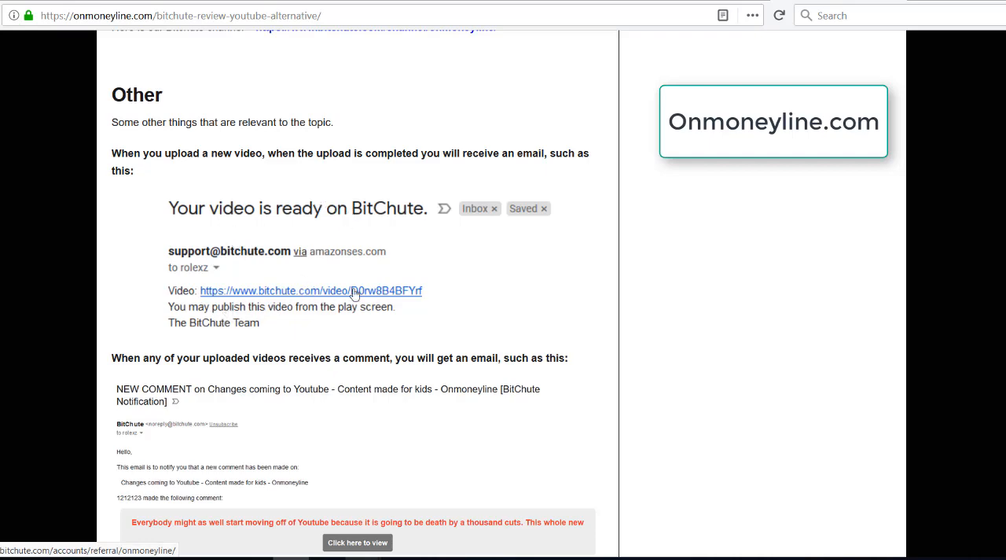
- Scroll past the new comment email to the 1 Year Membership achievement email and Conclusion heading
scroll("down", 3)
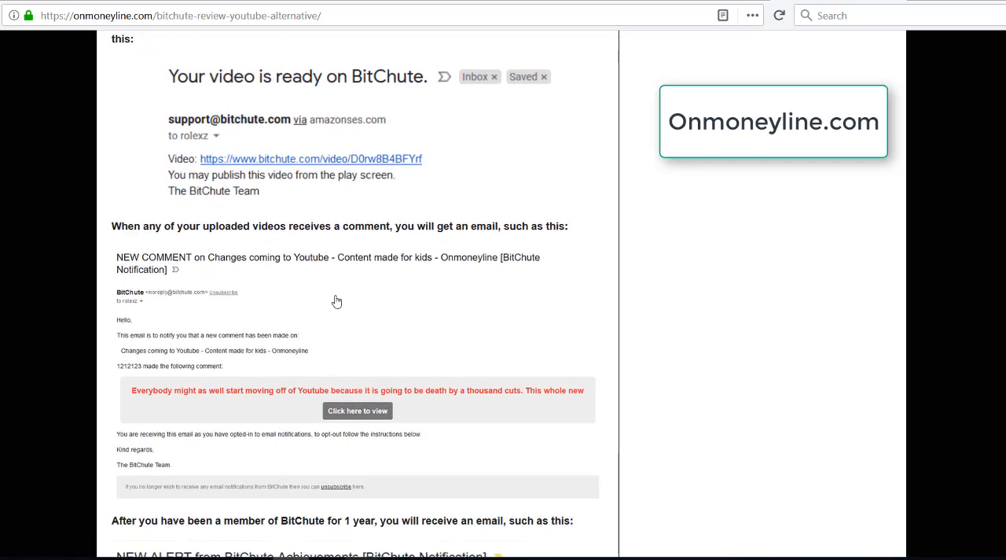
scroll("down", 3)
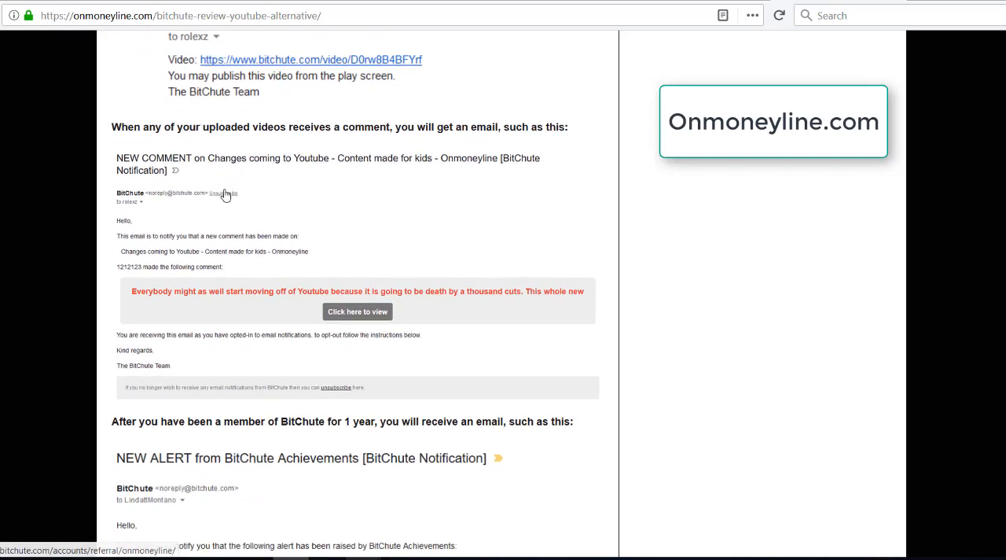
scroll("down", 3)
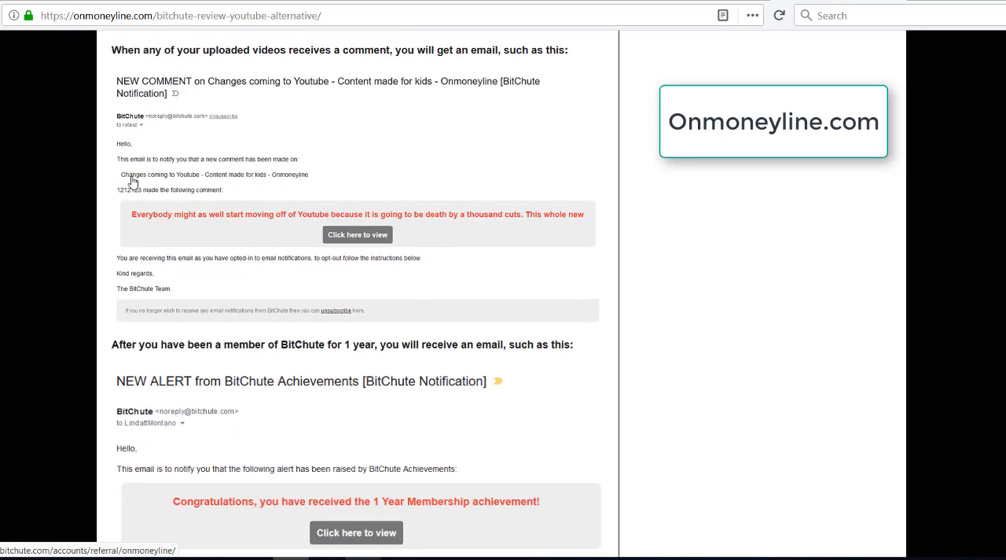
scroll("down", 3)
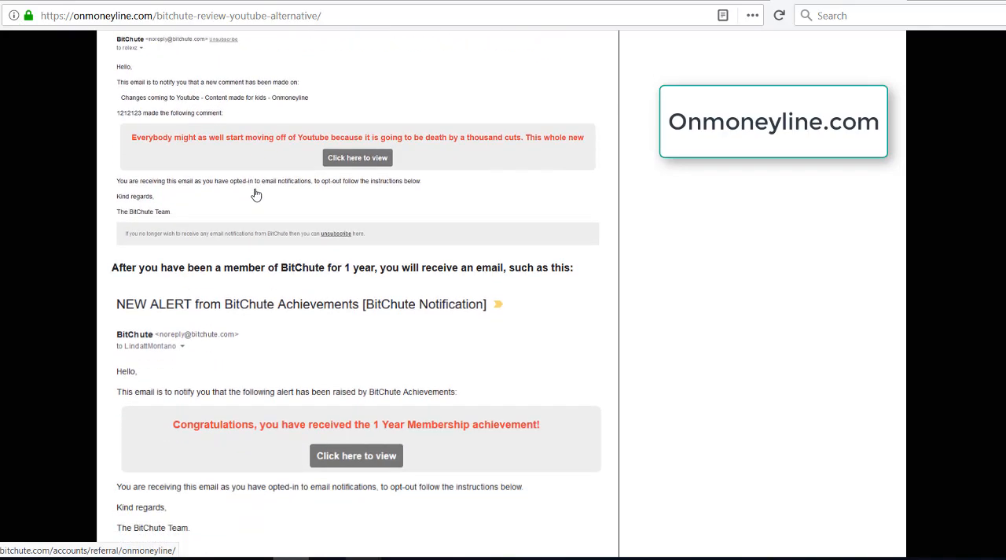
scroll("down", 3)
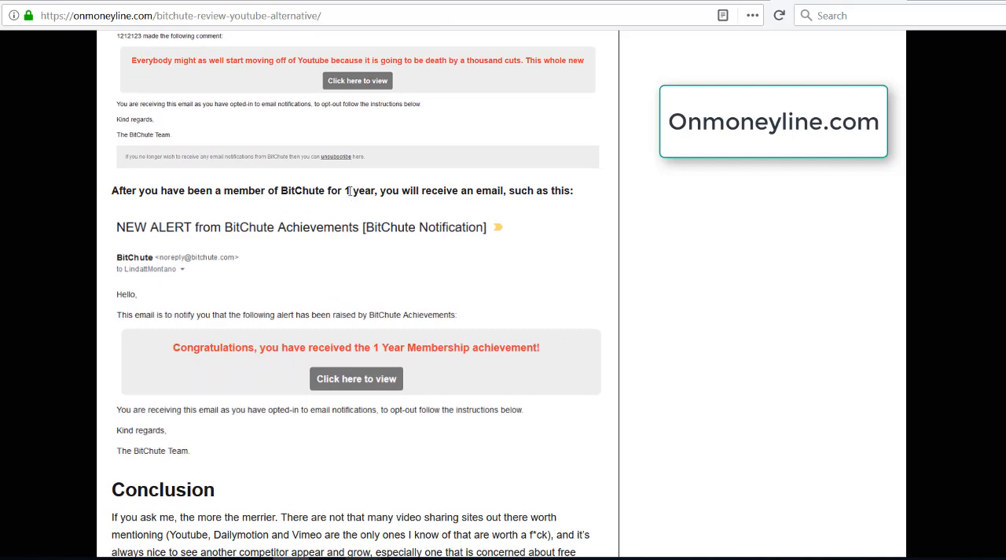
mouse_move(296, 297)
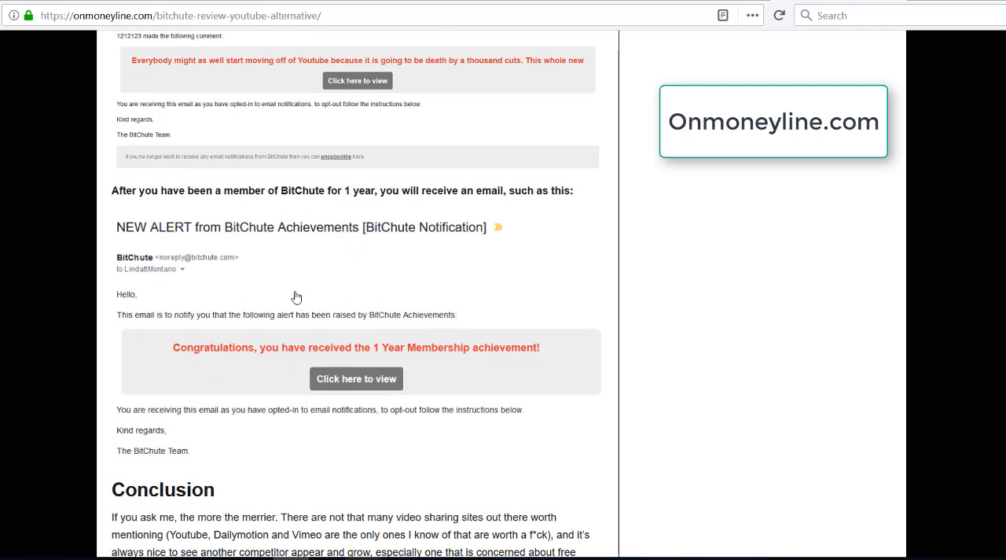
- Scroll slightly to show the full Conclusion paragraph praising Bitchute
scroll("down", 3)
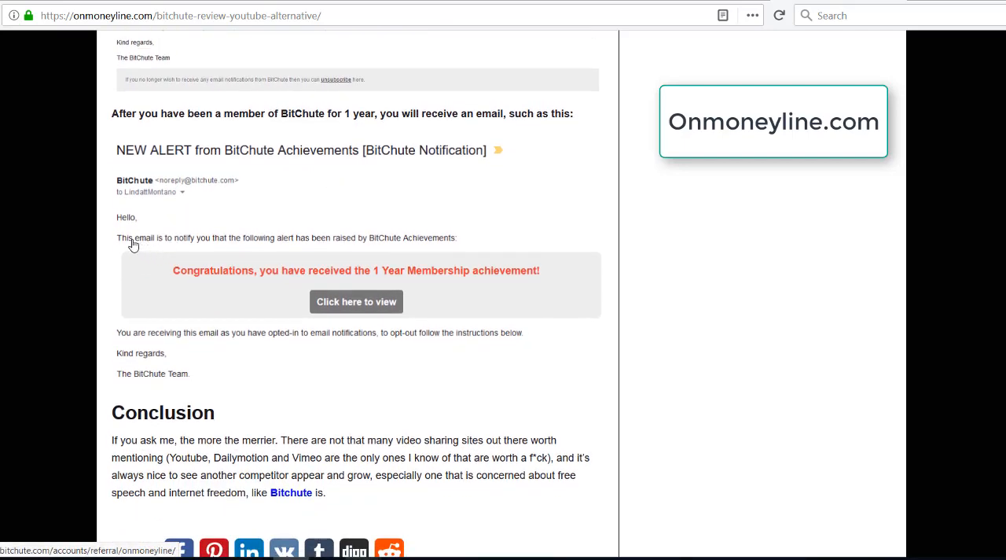
mouse_move(344, 244)
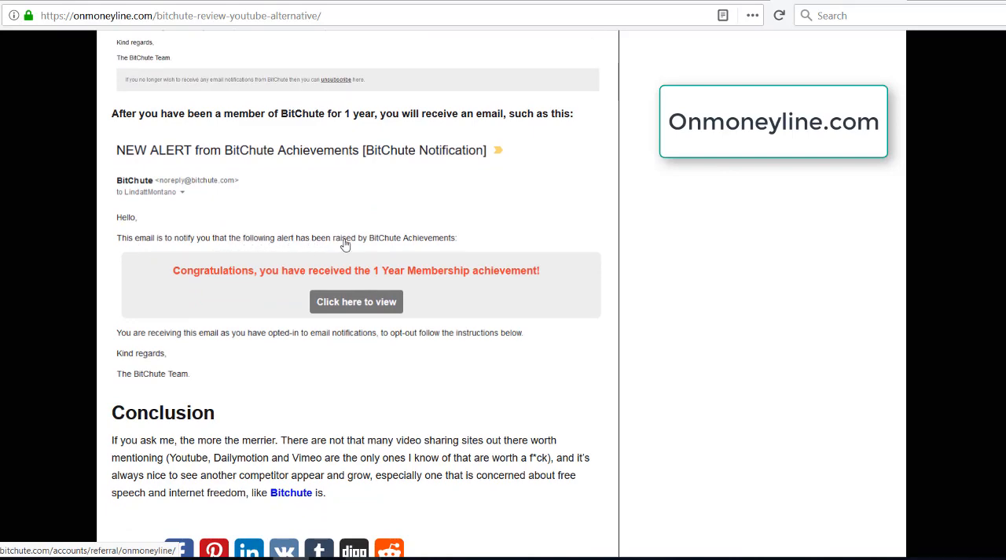
mouse_move(424, 255)
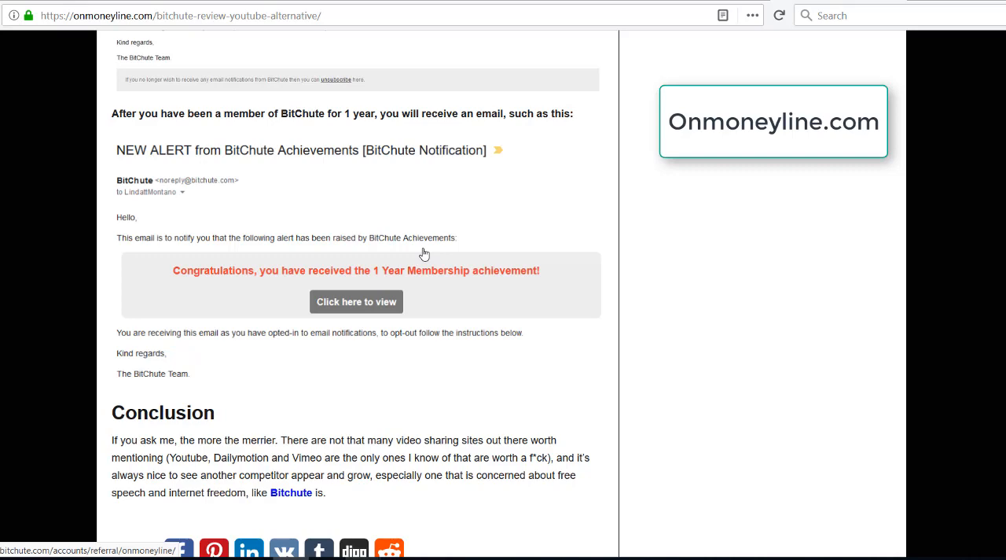
- Scroll to the social share buttons and the start of Similar Posts
scroll("down", 3)
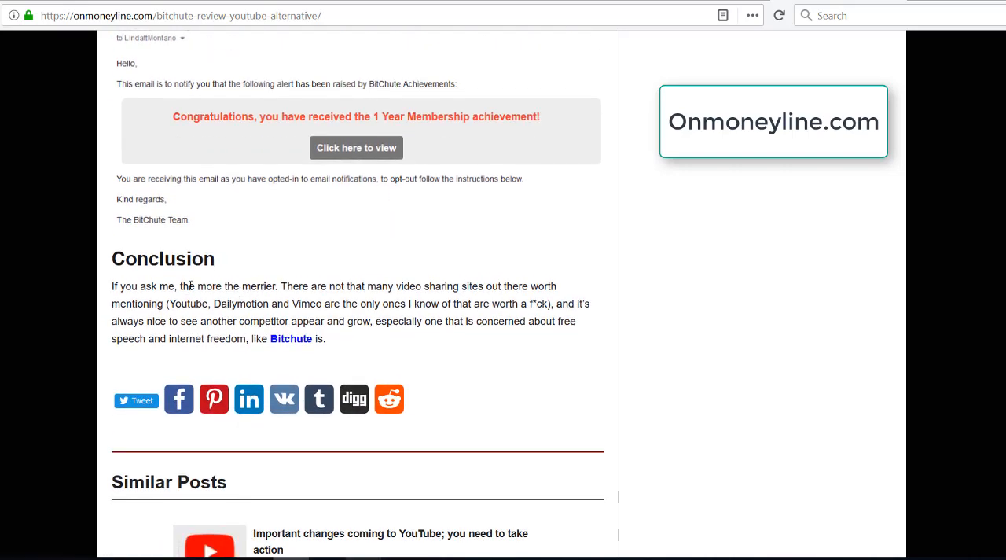
mouse_move(196, 283)
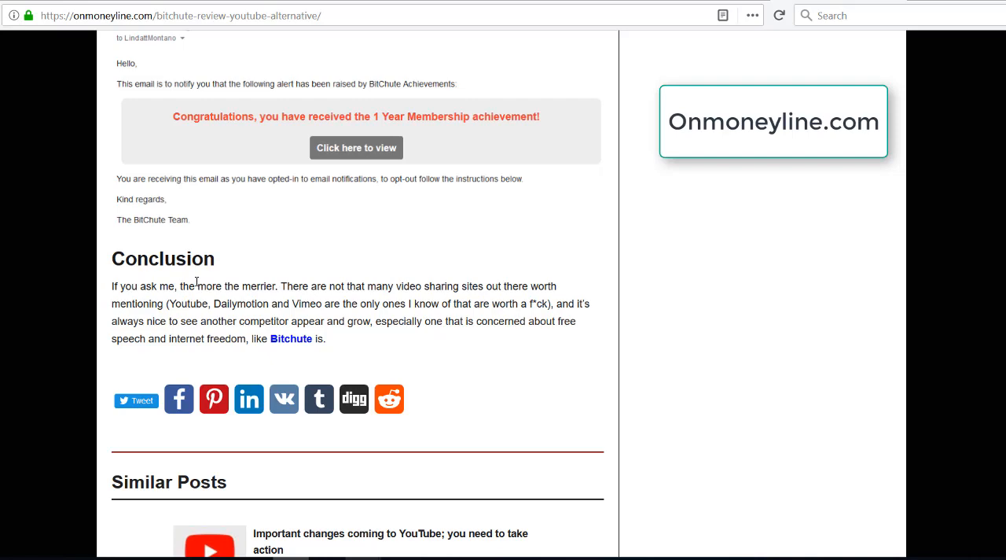
mouse_move(181, 272)
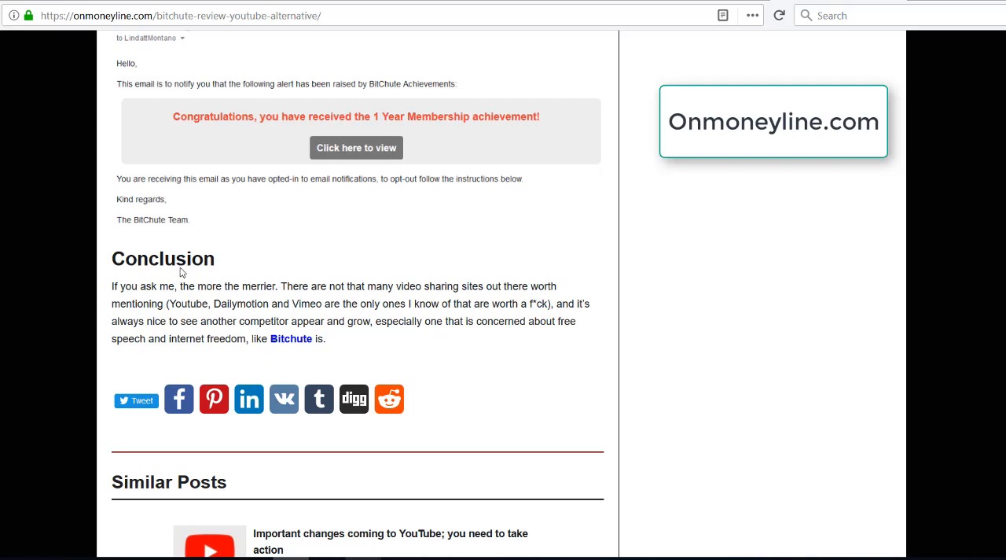